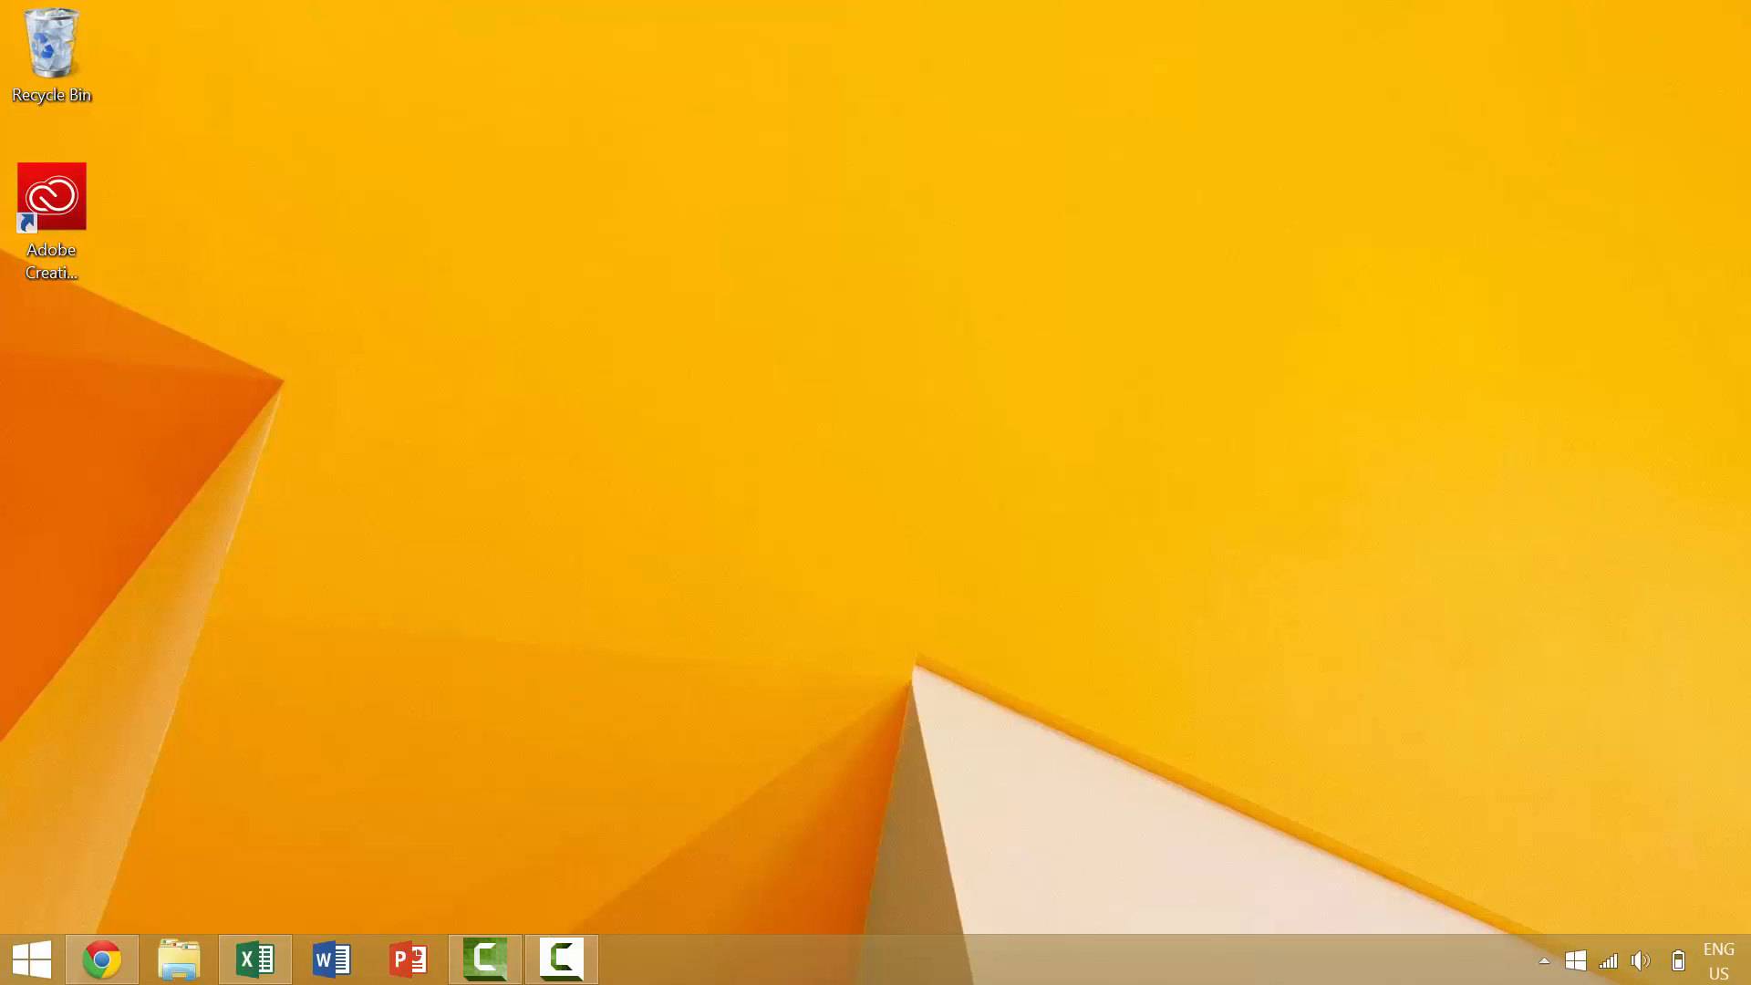
Bring the Excel workbook window up from the taskbar.
left_click(256, 957)
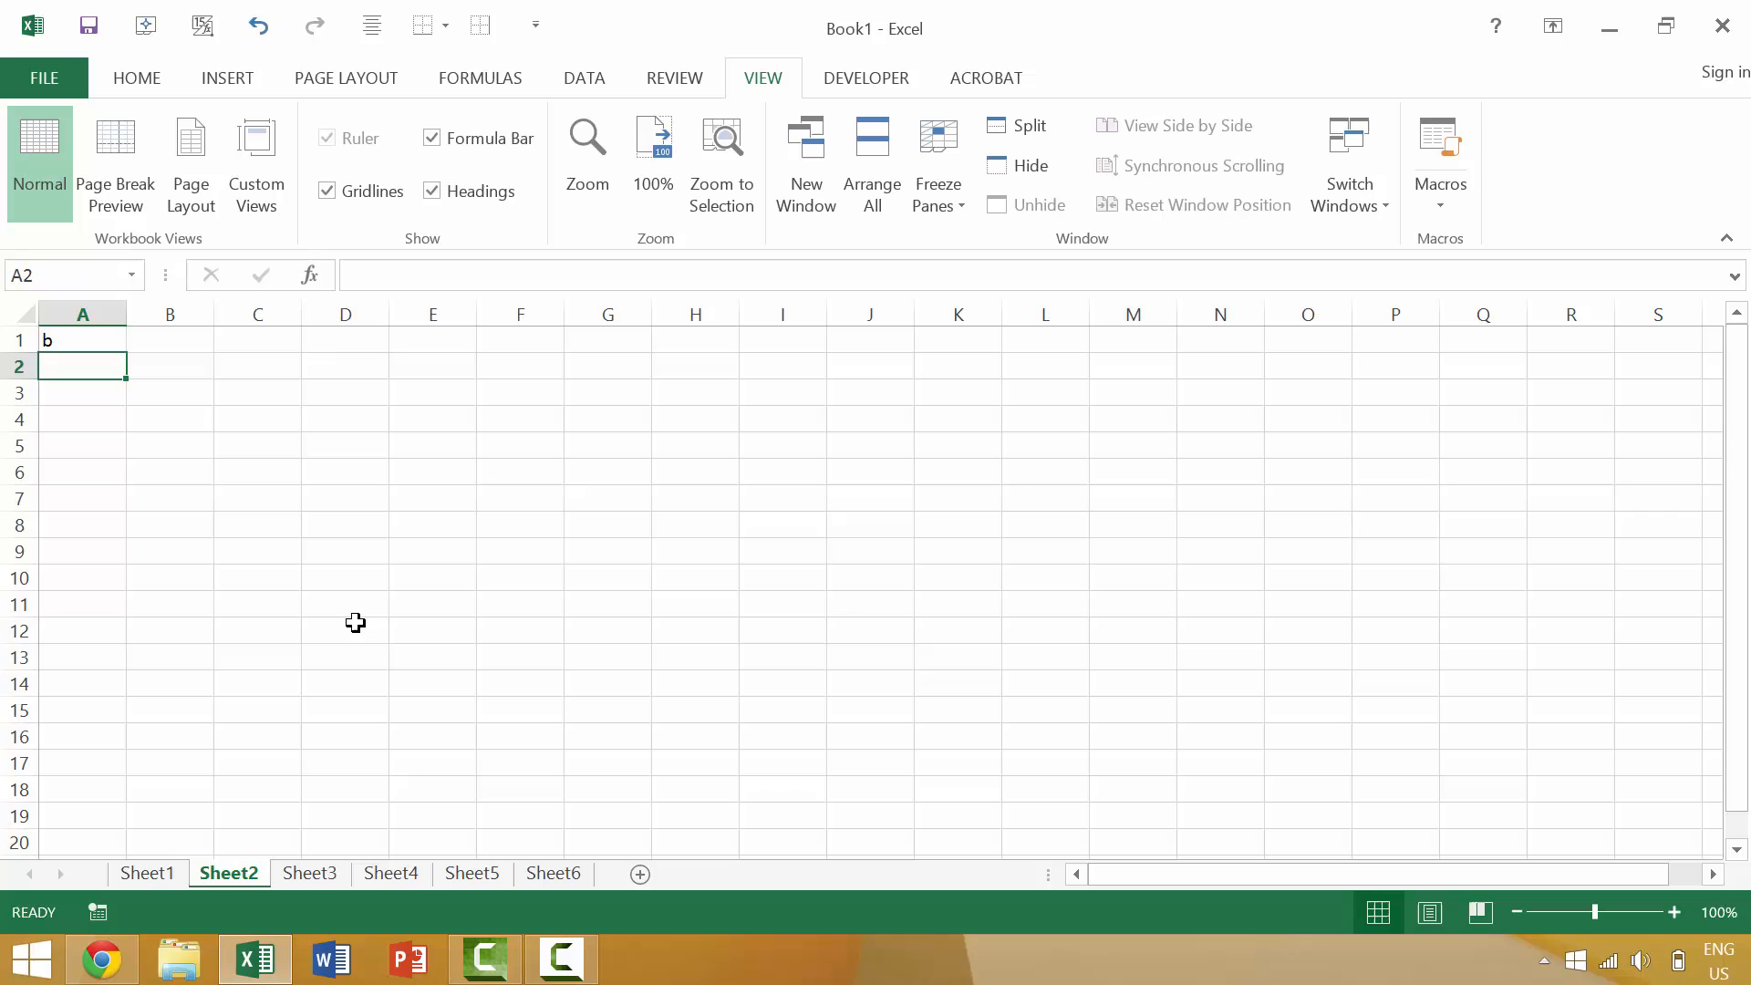
mouse_move(323, 618)
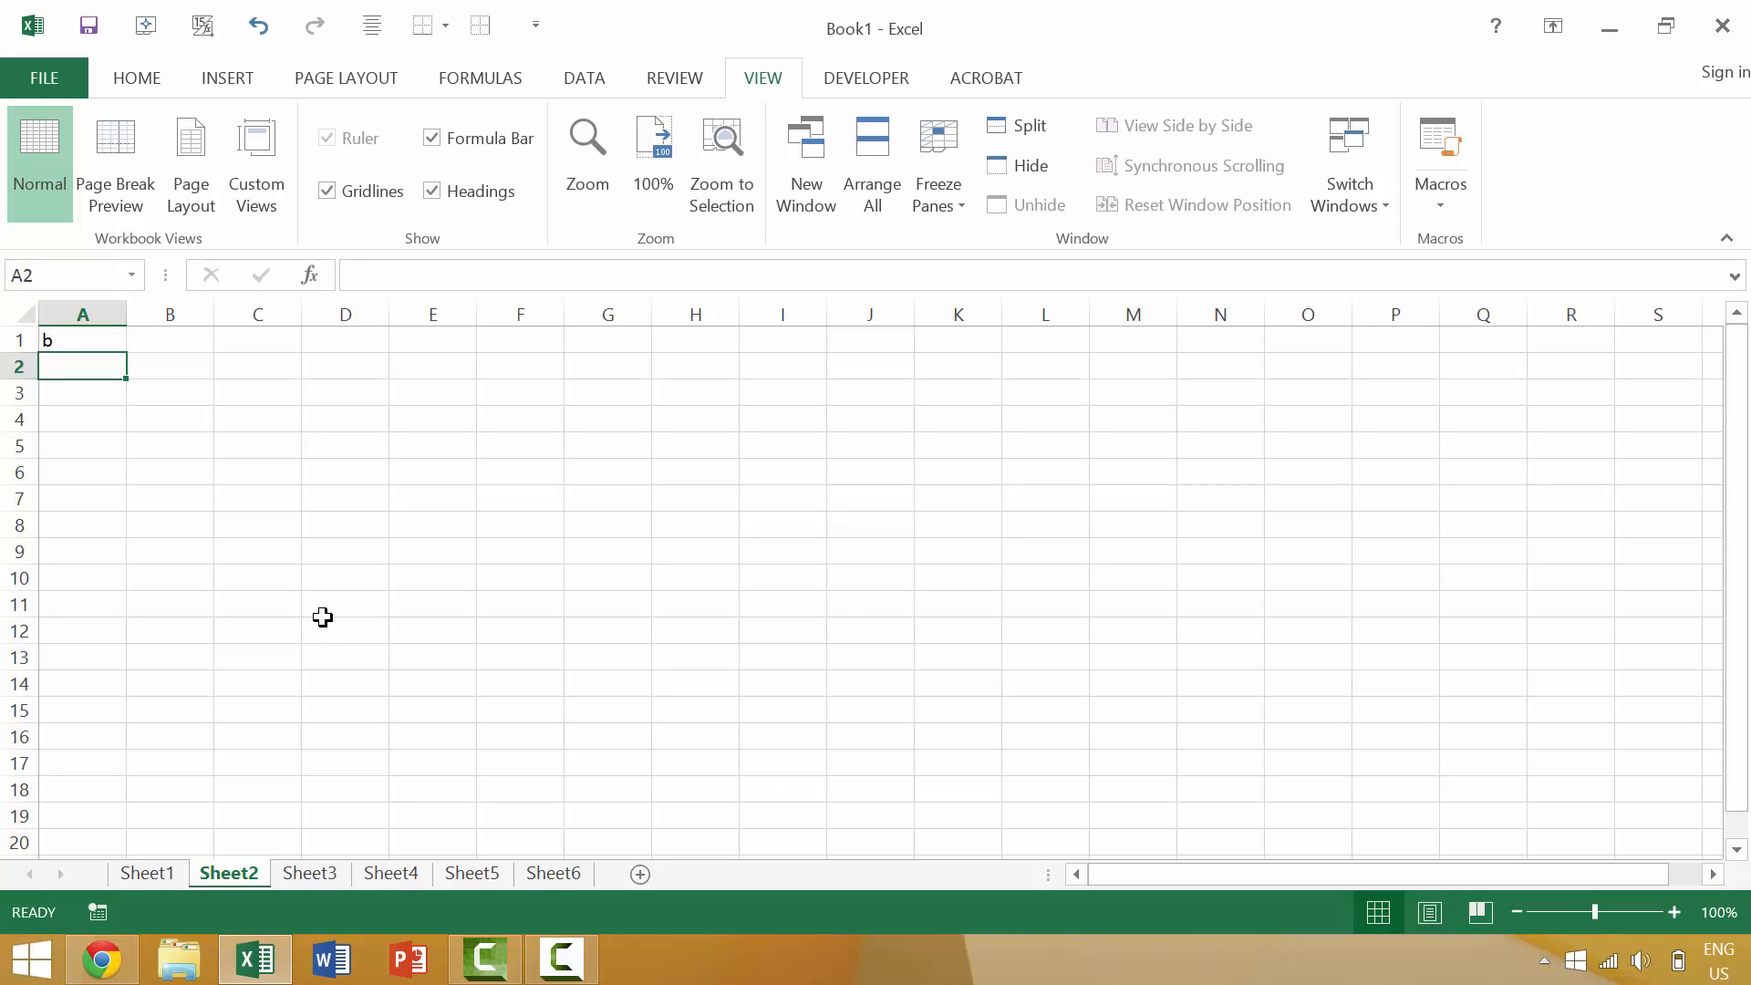
mouse_move(314, 431)
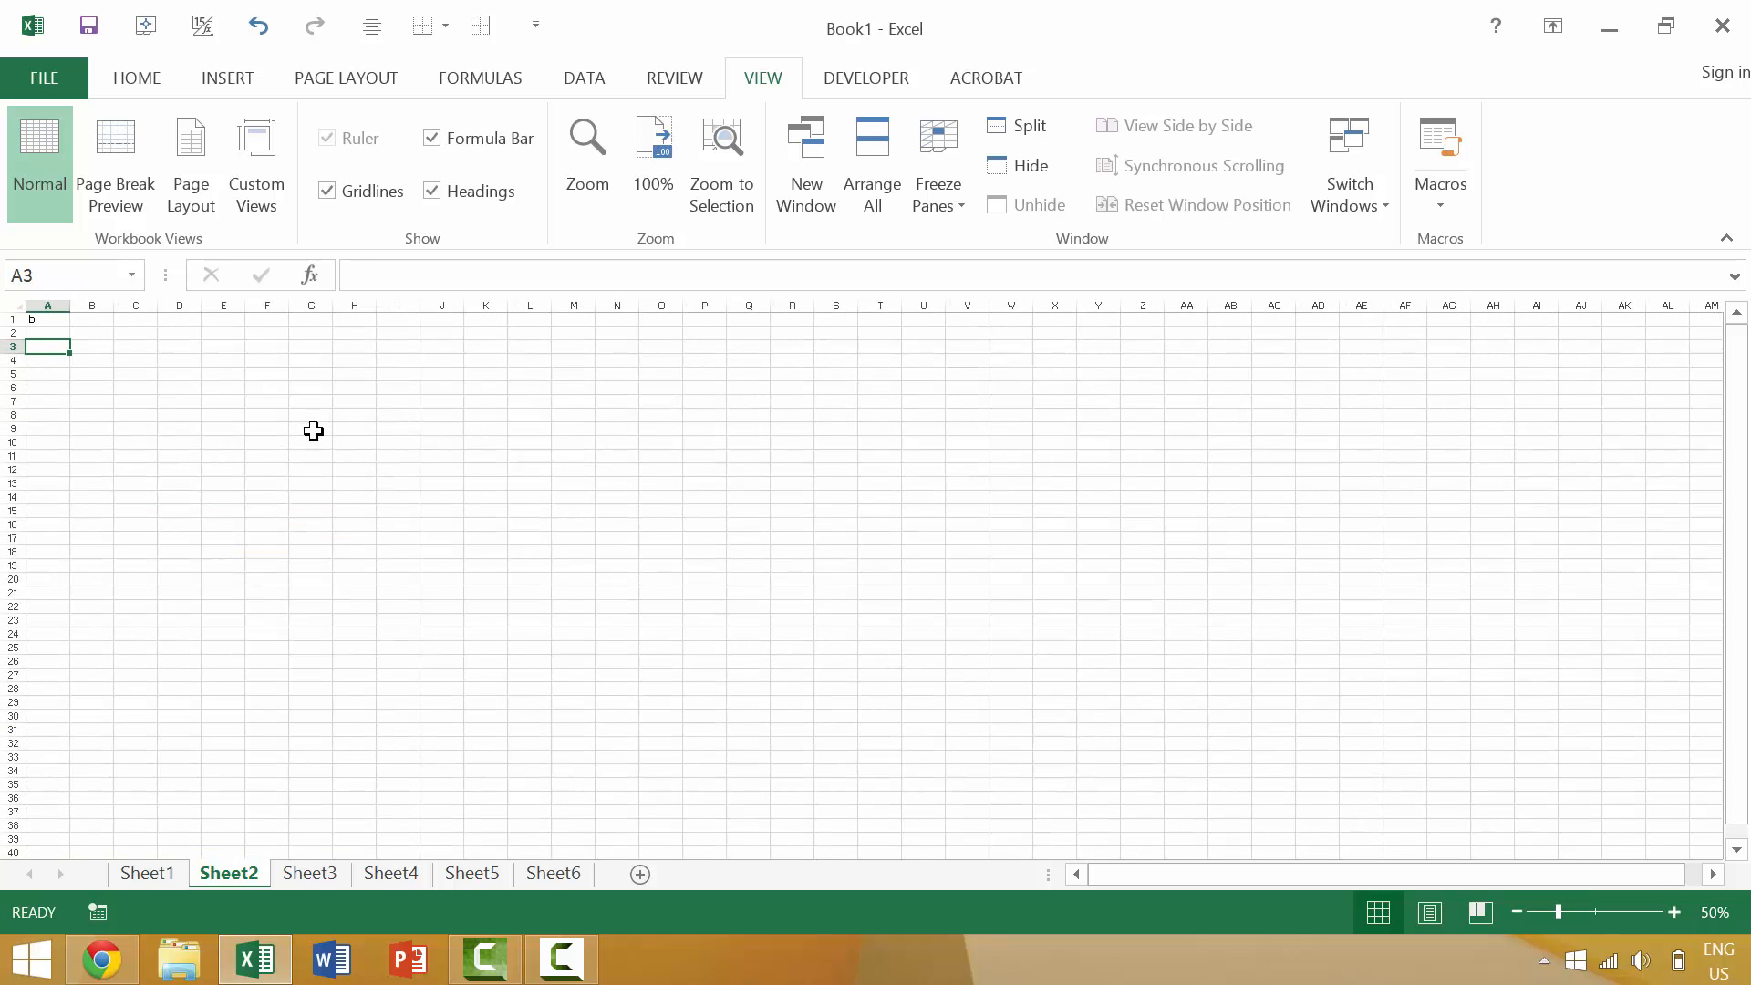
Switch Sheet2 through Page Break Preview into Page Layout view.
left_click(91, 347)
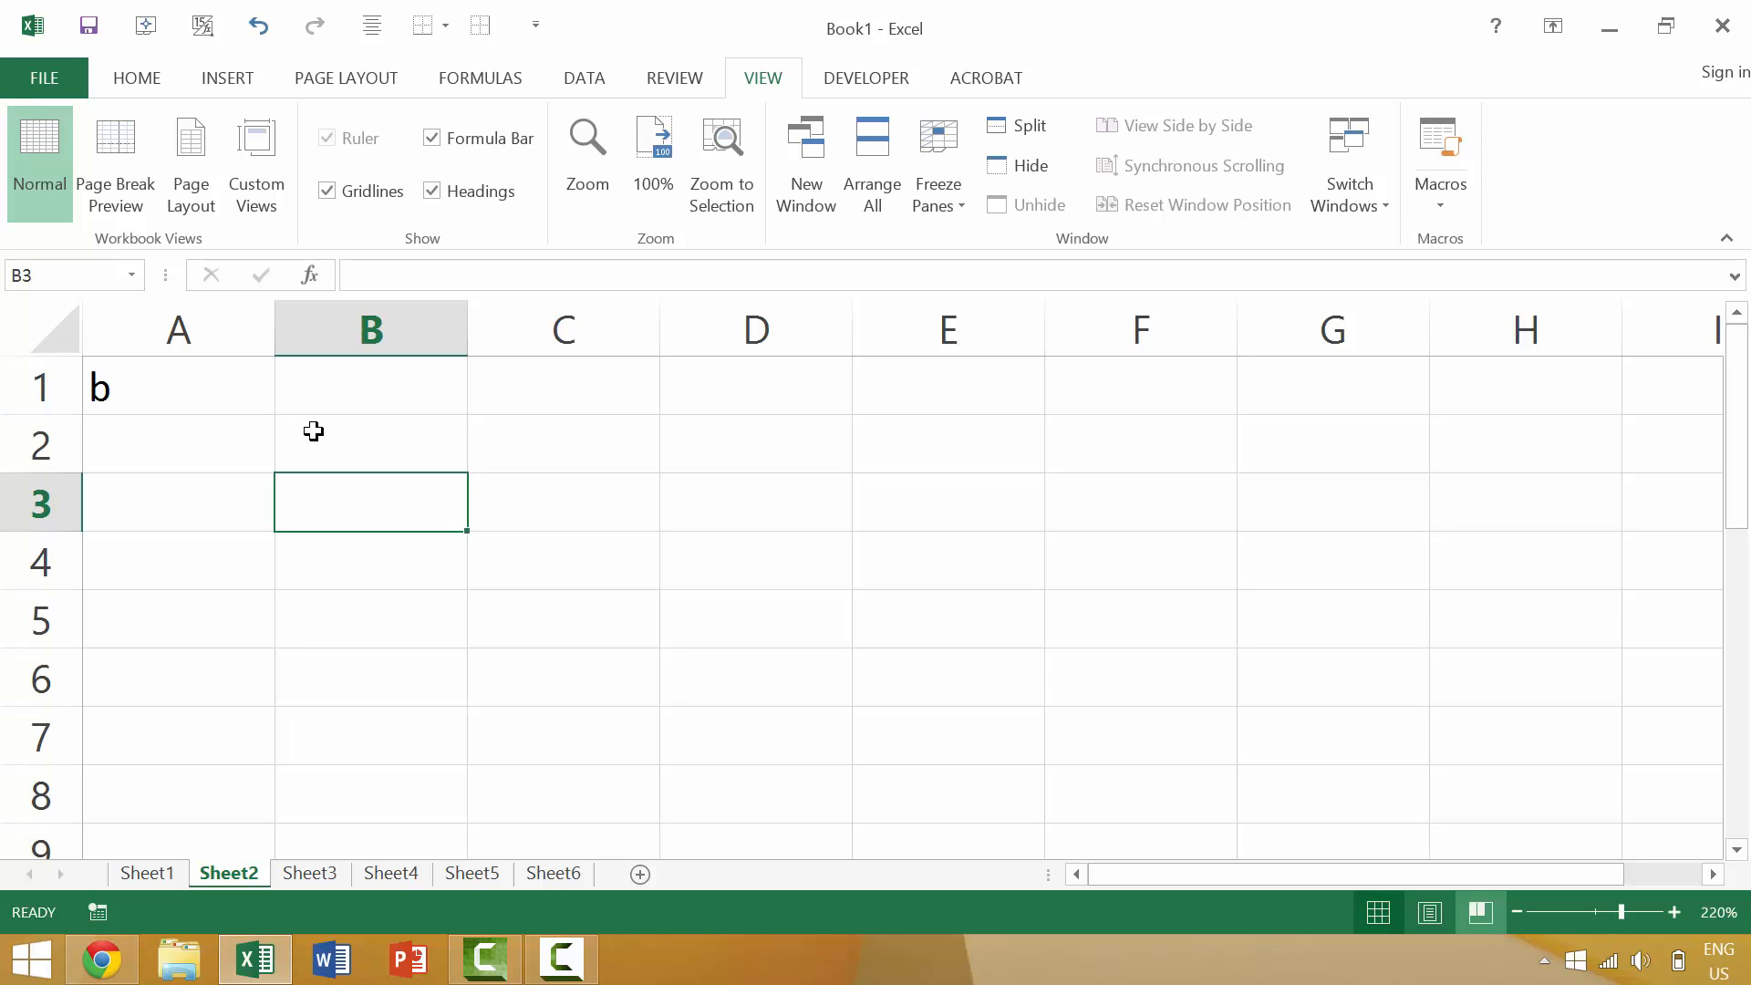
left_click(115, 162)
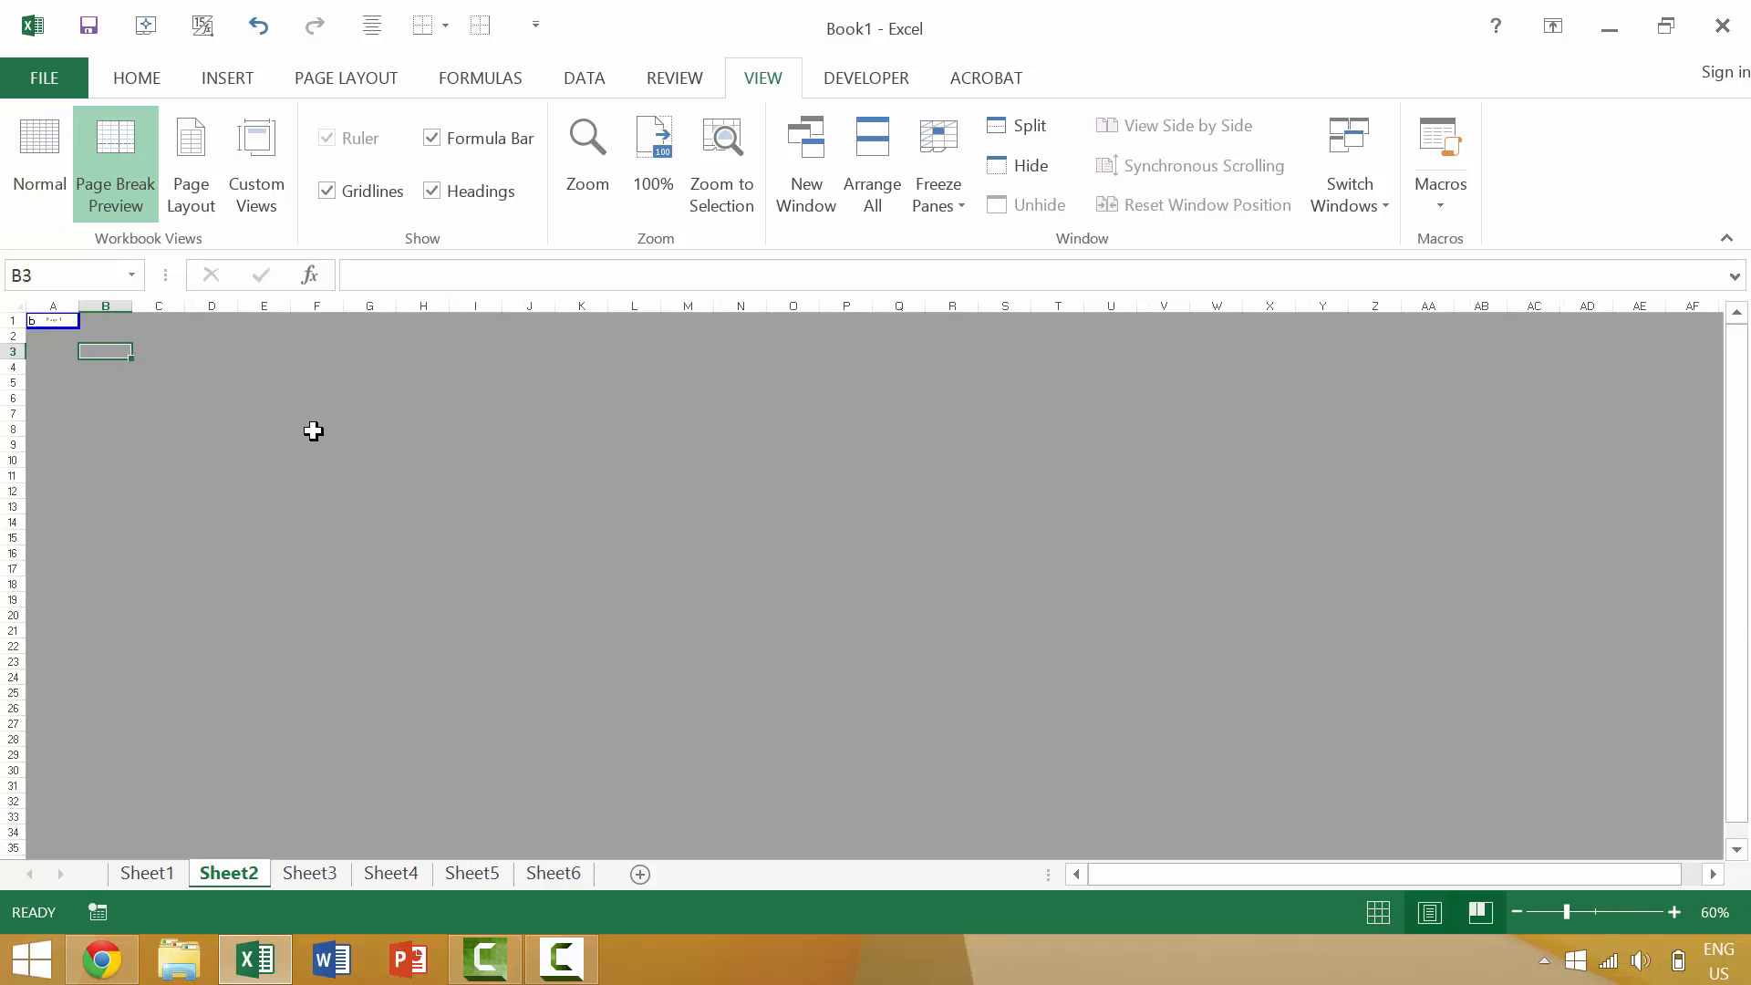
left_click(190, 164)
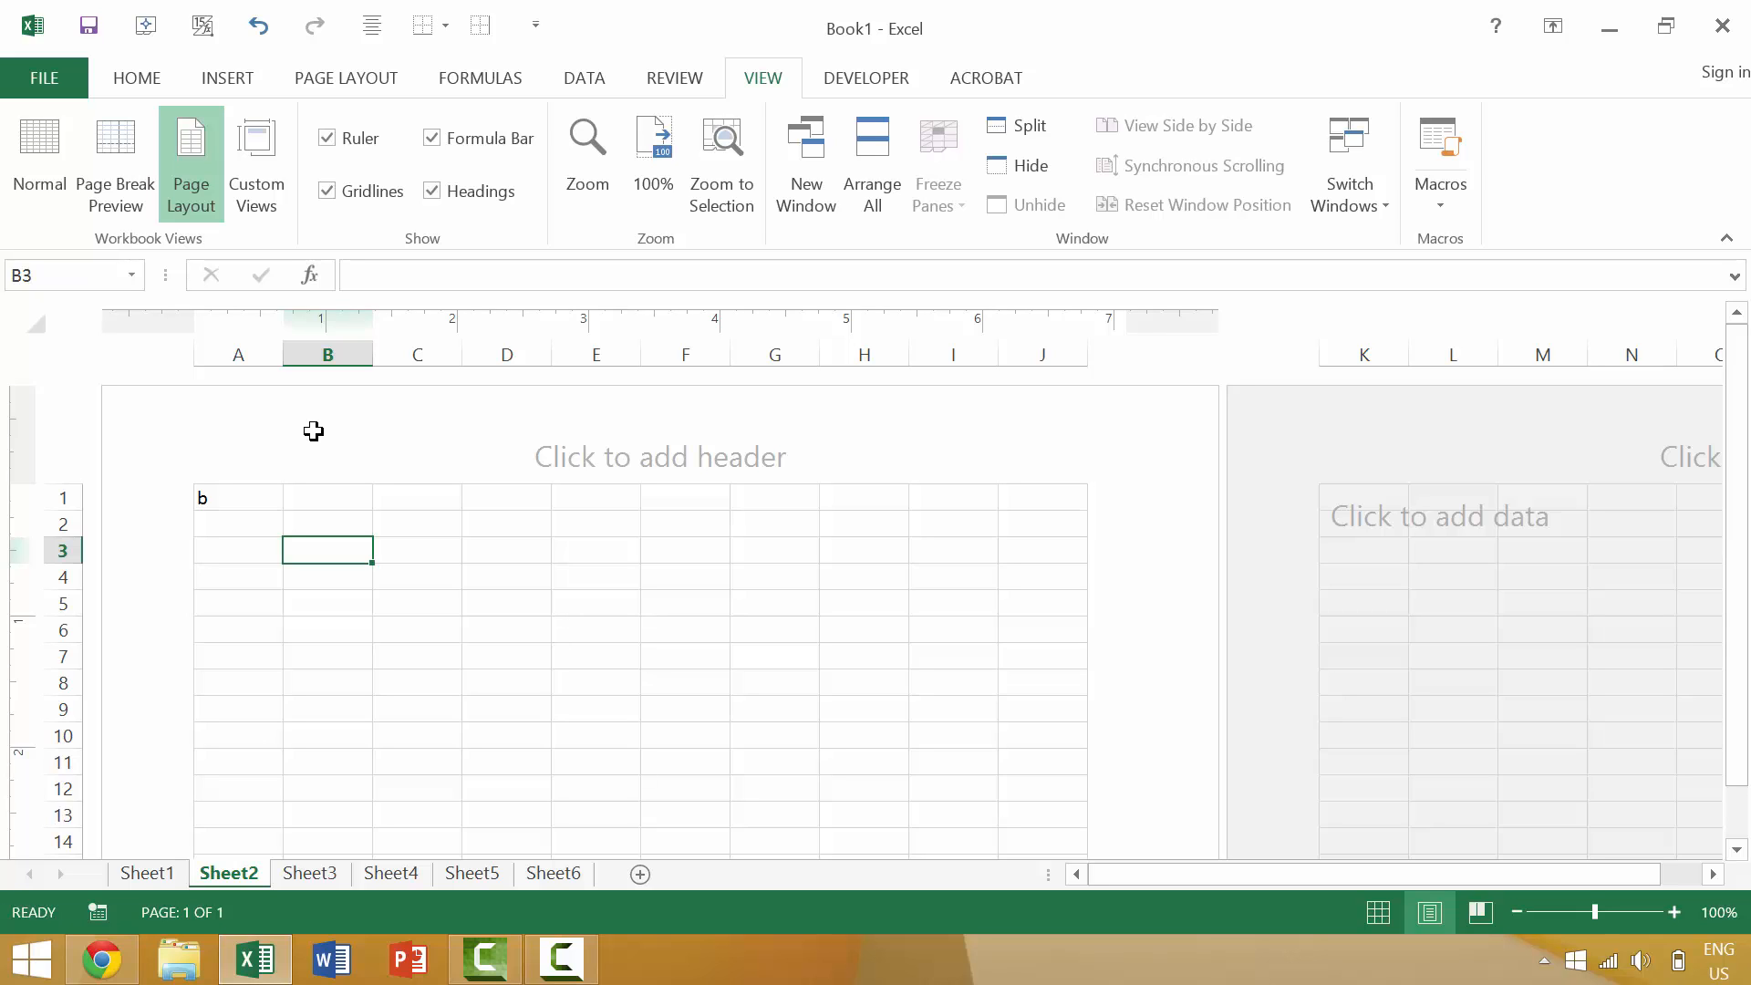
Enter 'Here in your spreadsheet' in B3 of Sheet2 and switch to Sheet1.
key("alt")
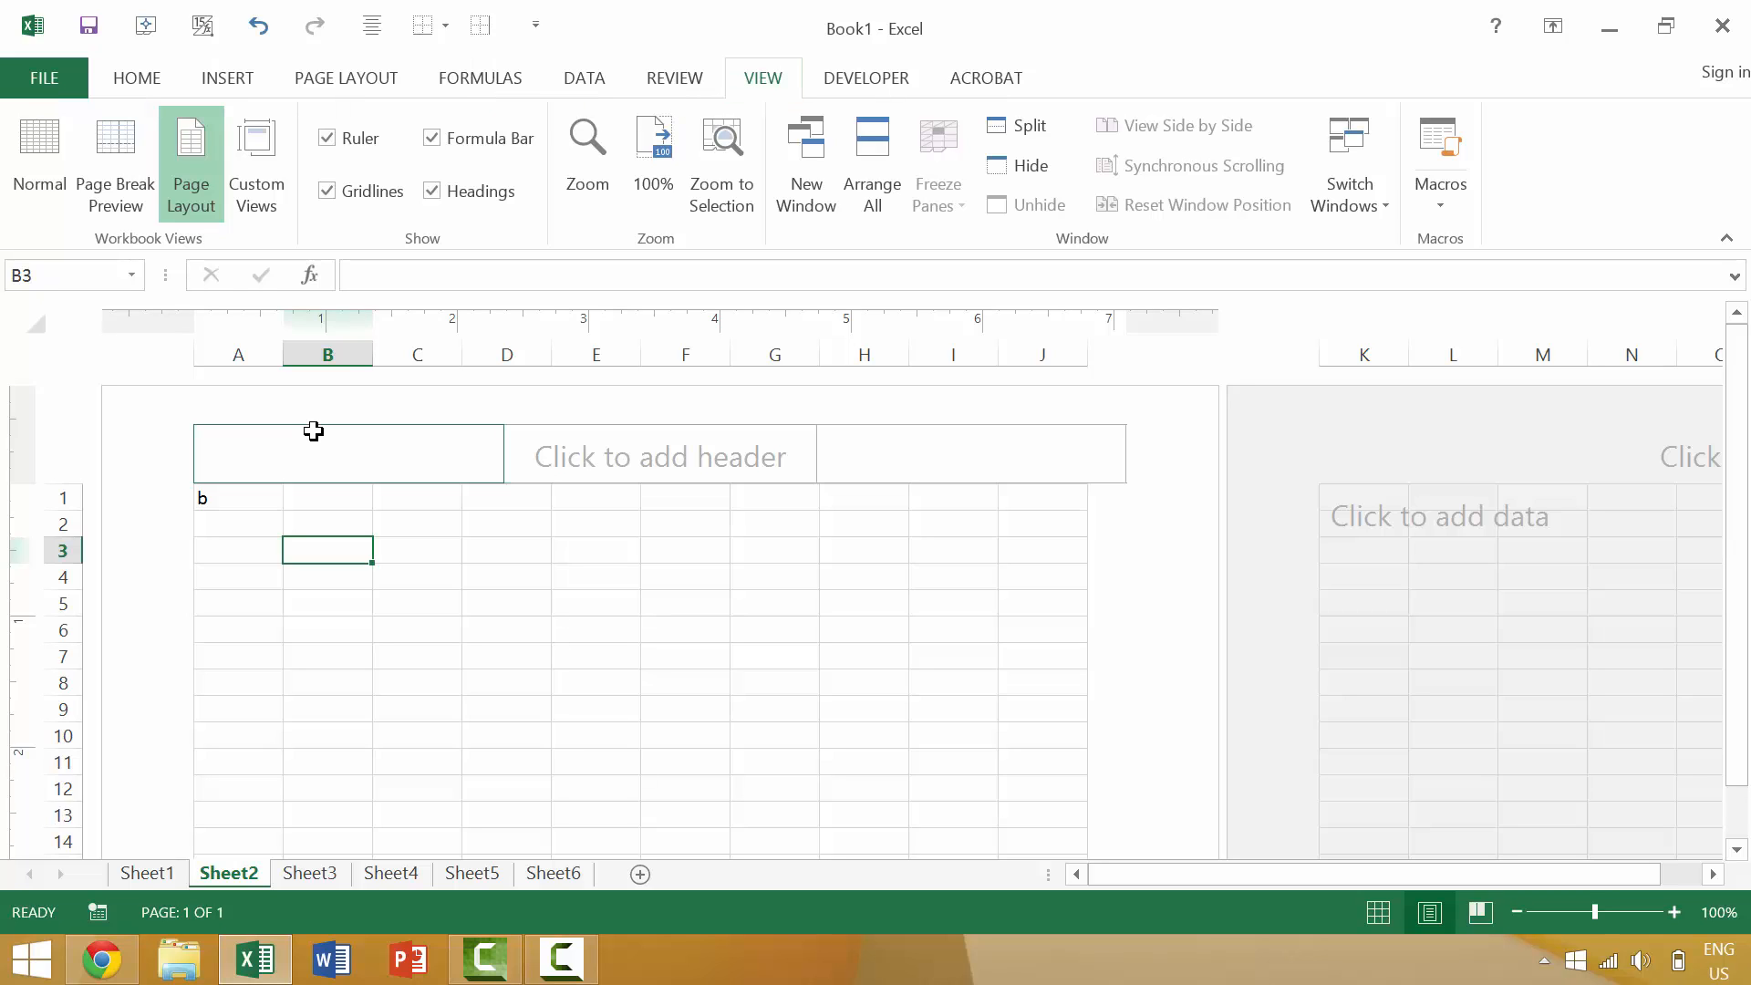
type("Here in yo")
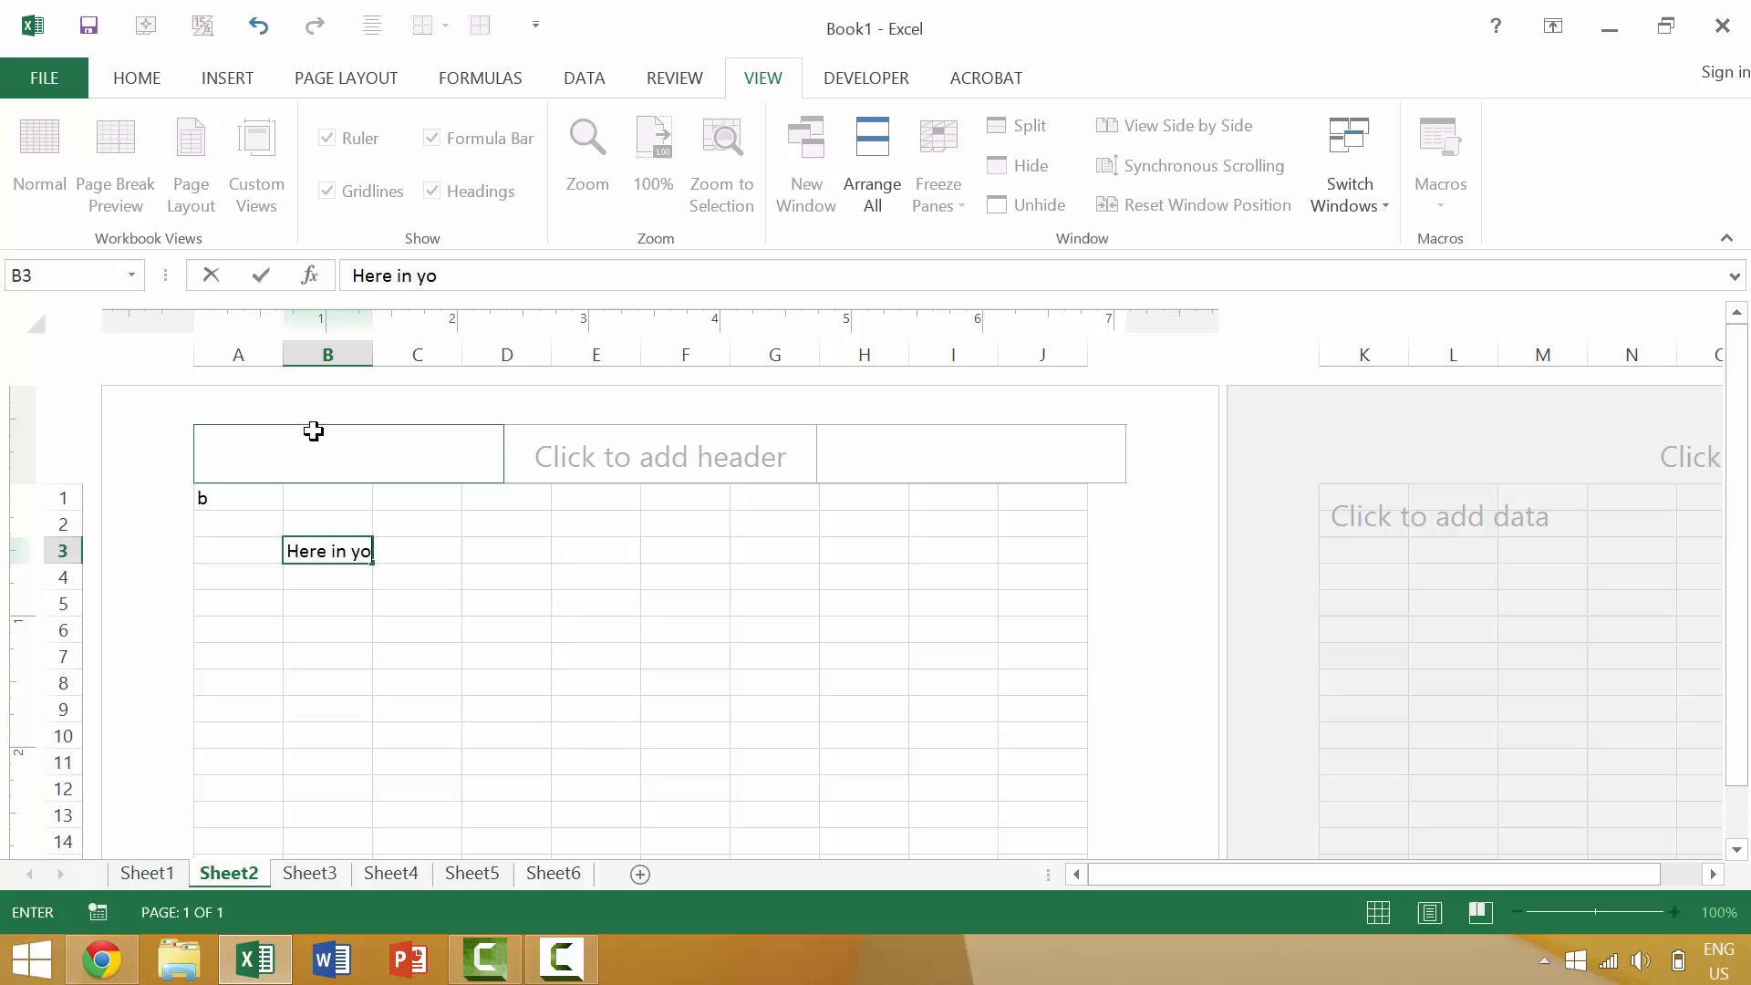
type("ur spreadsh")
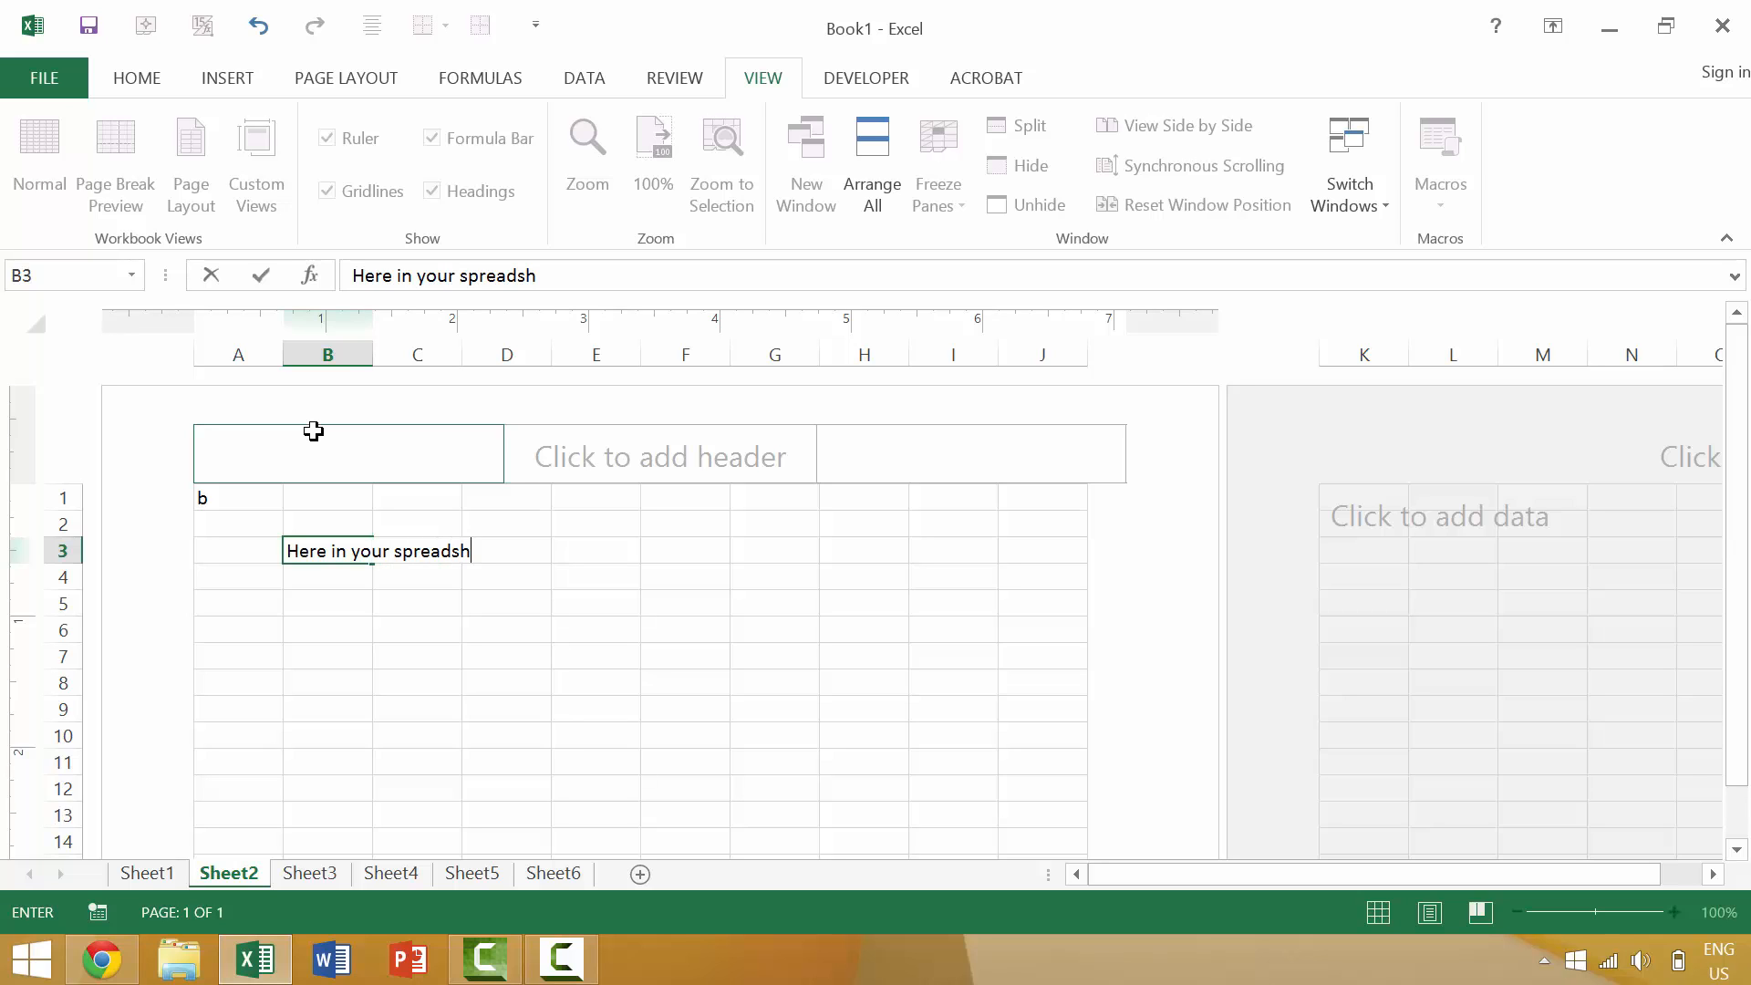
type("ee")
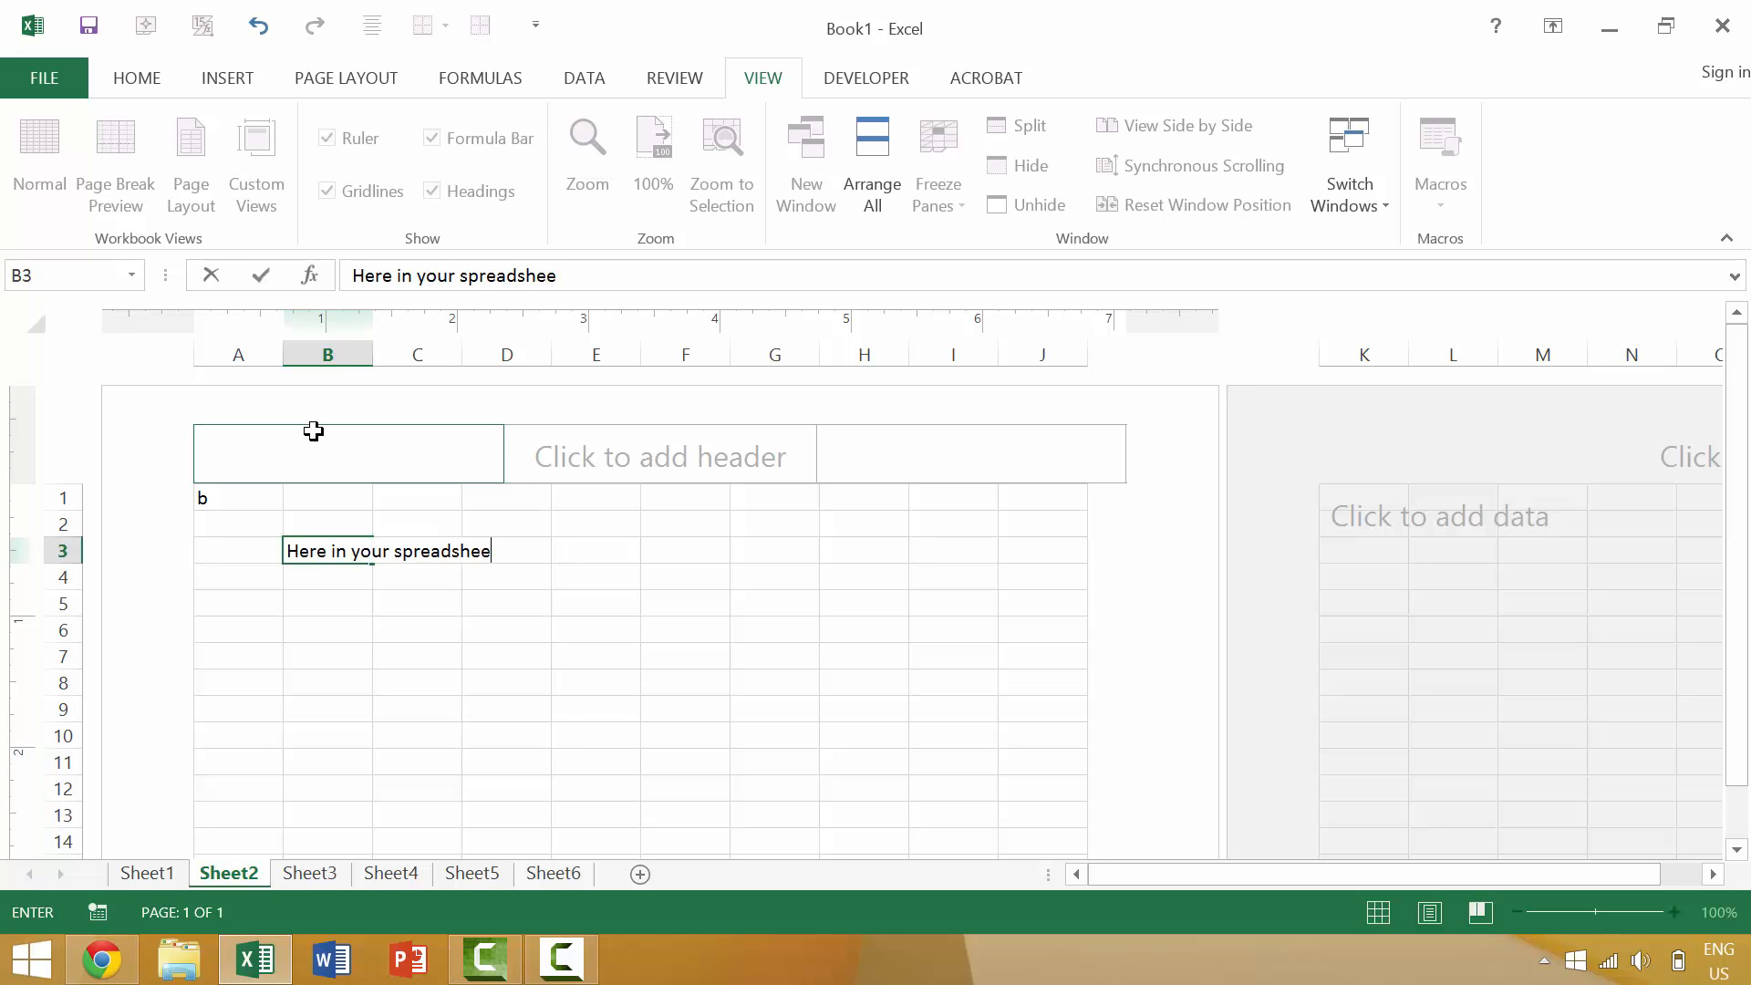
key("enter")
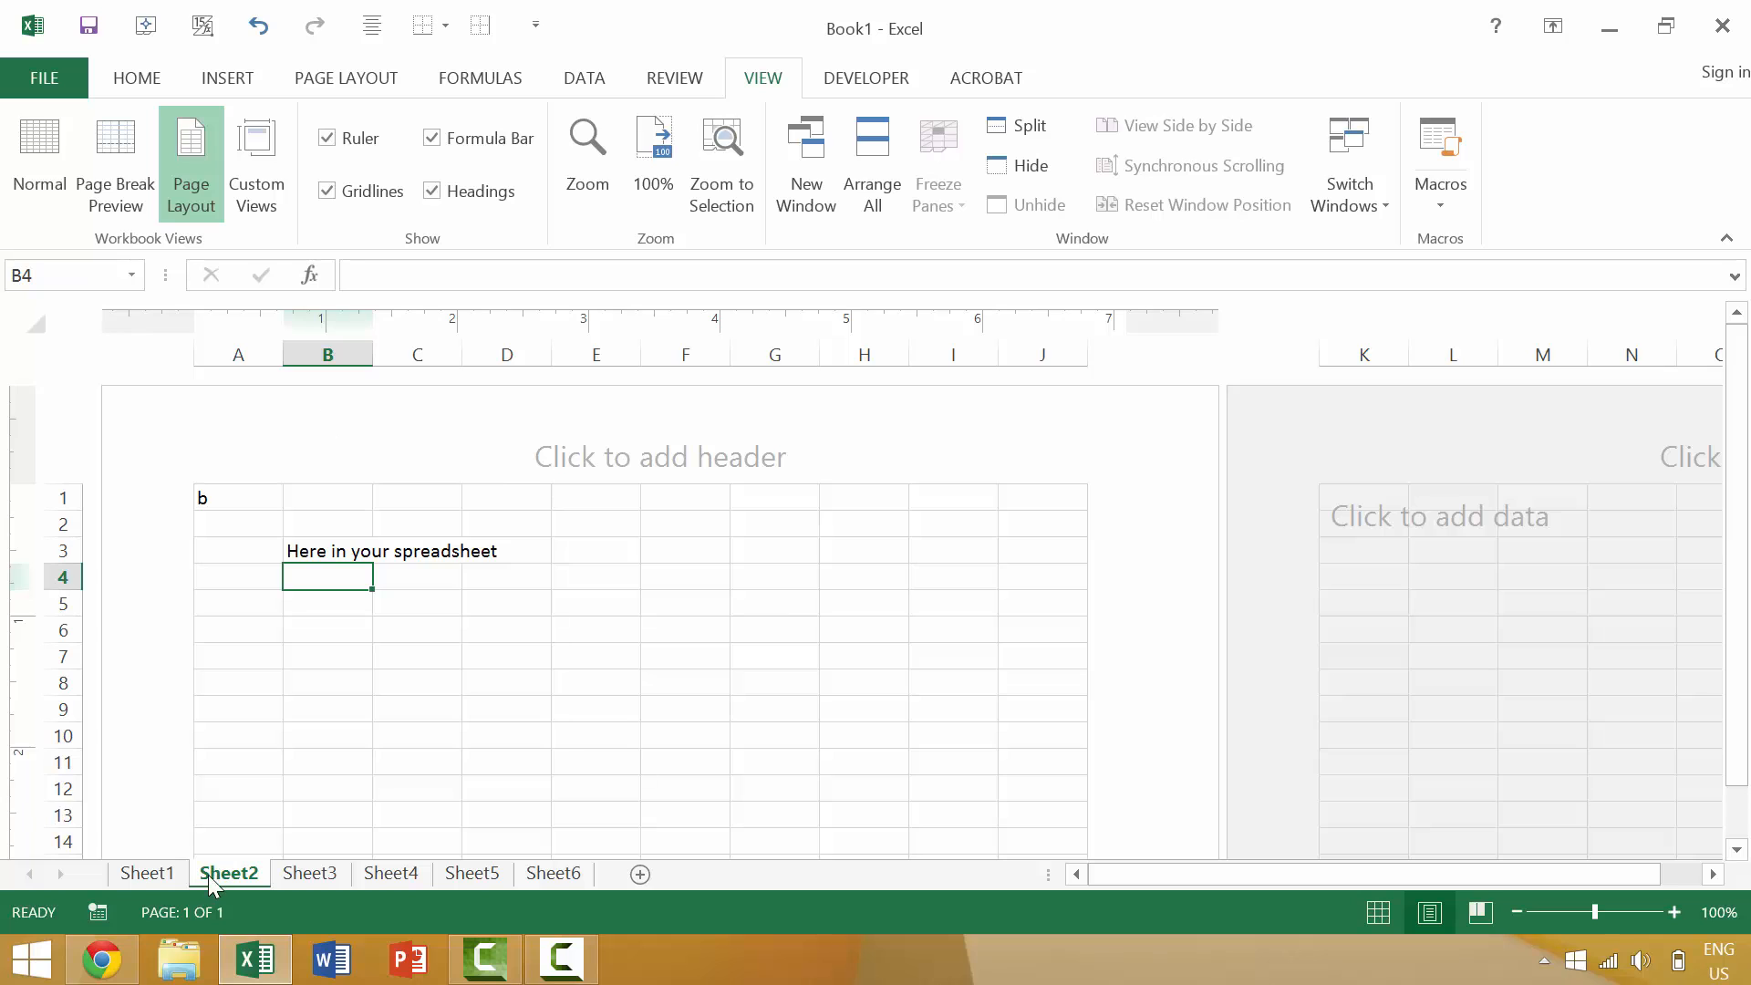
left_click(148, 874)
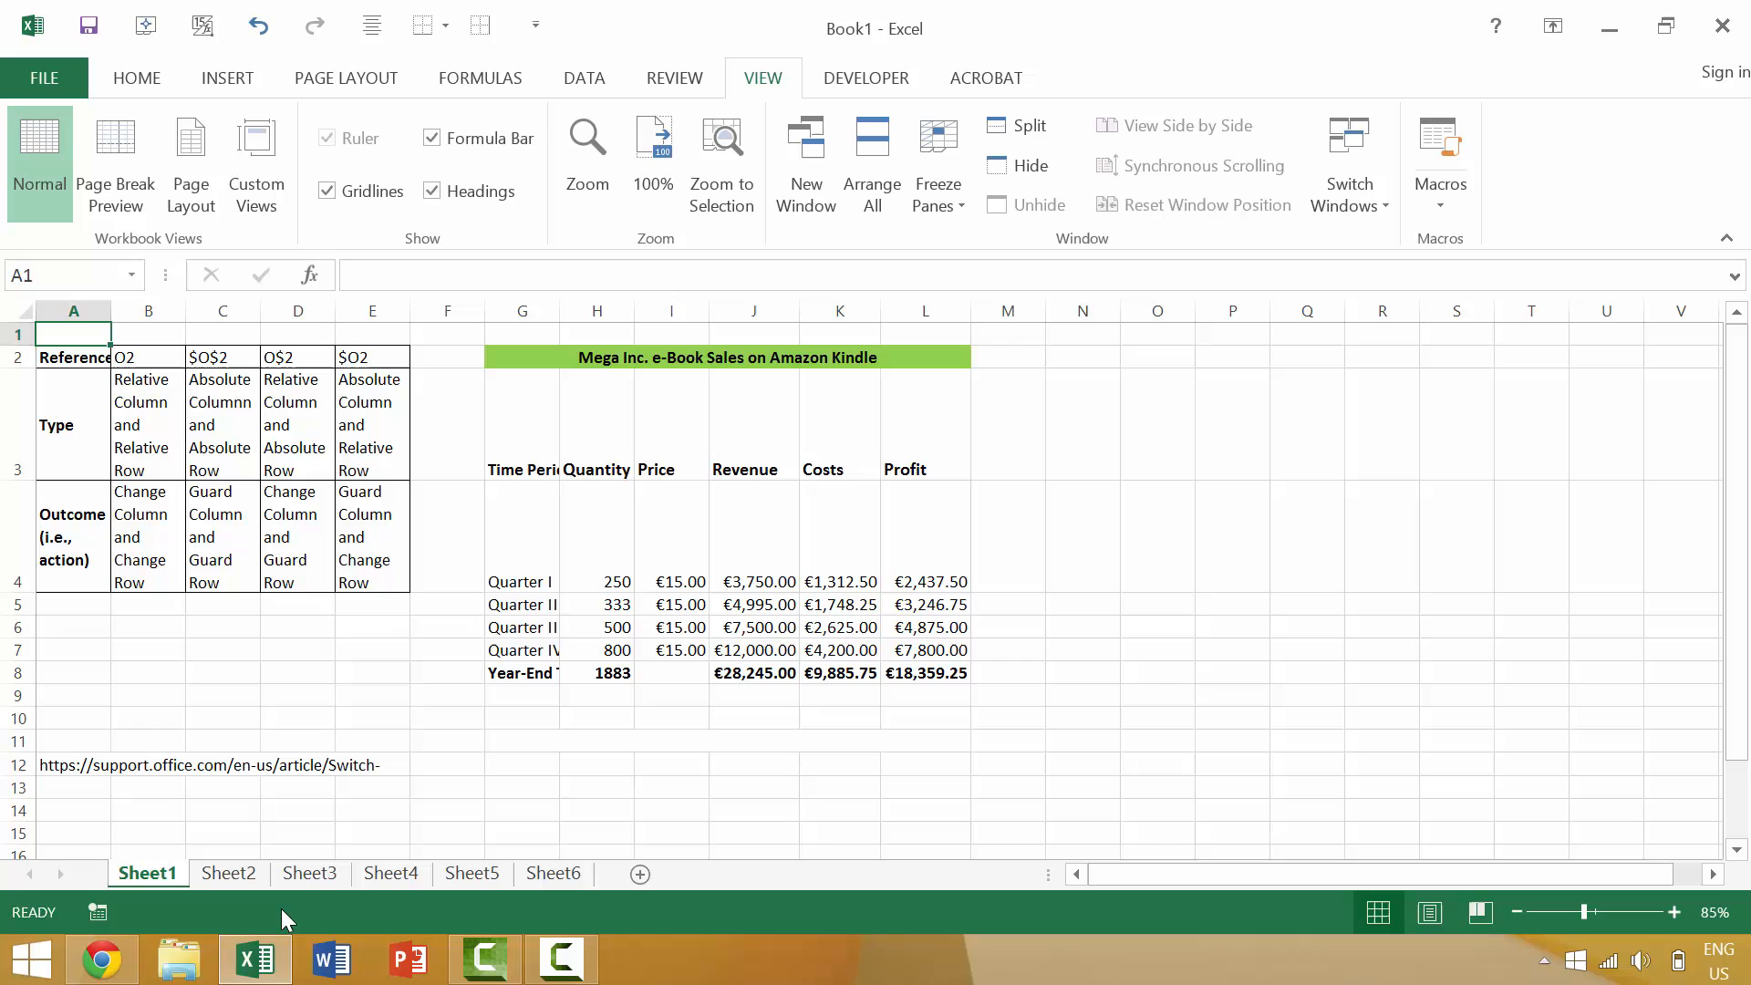
mouse_move(421, 421)
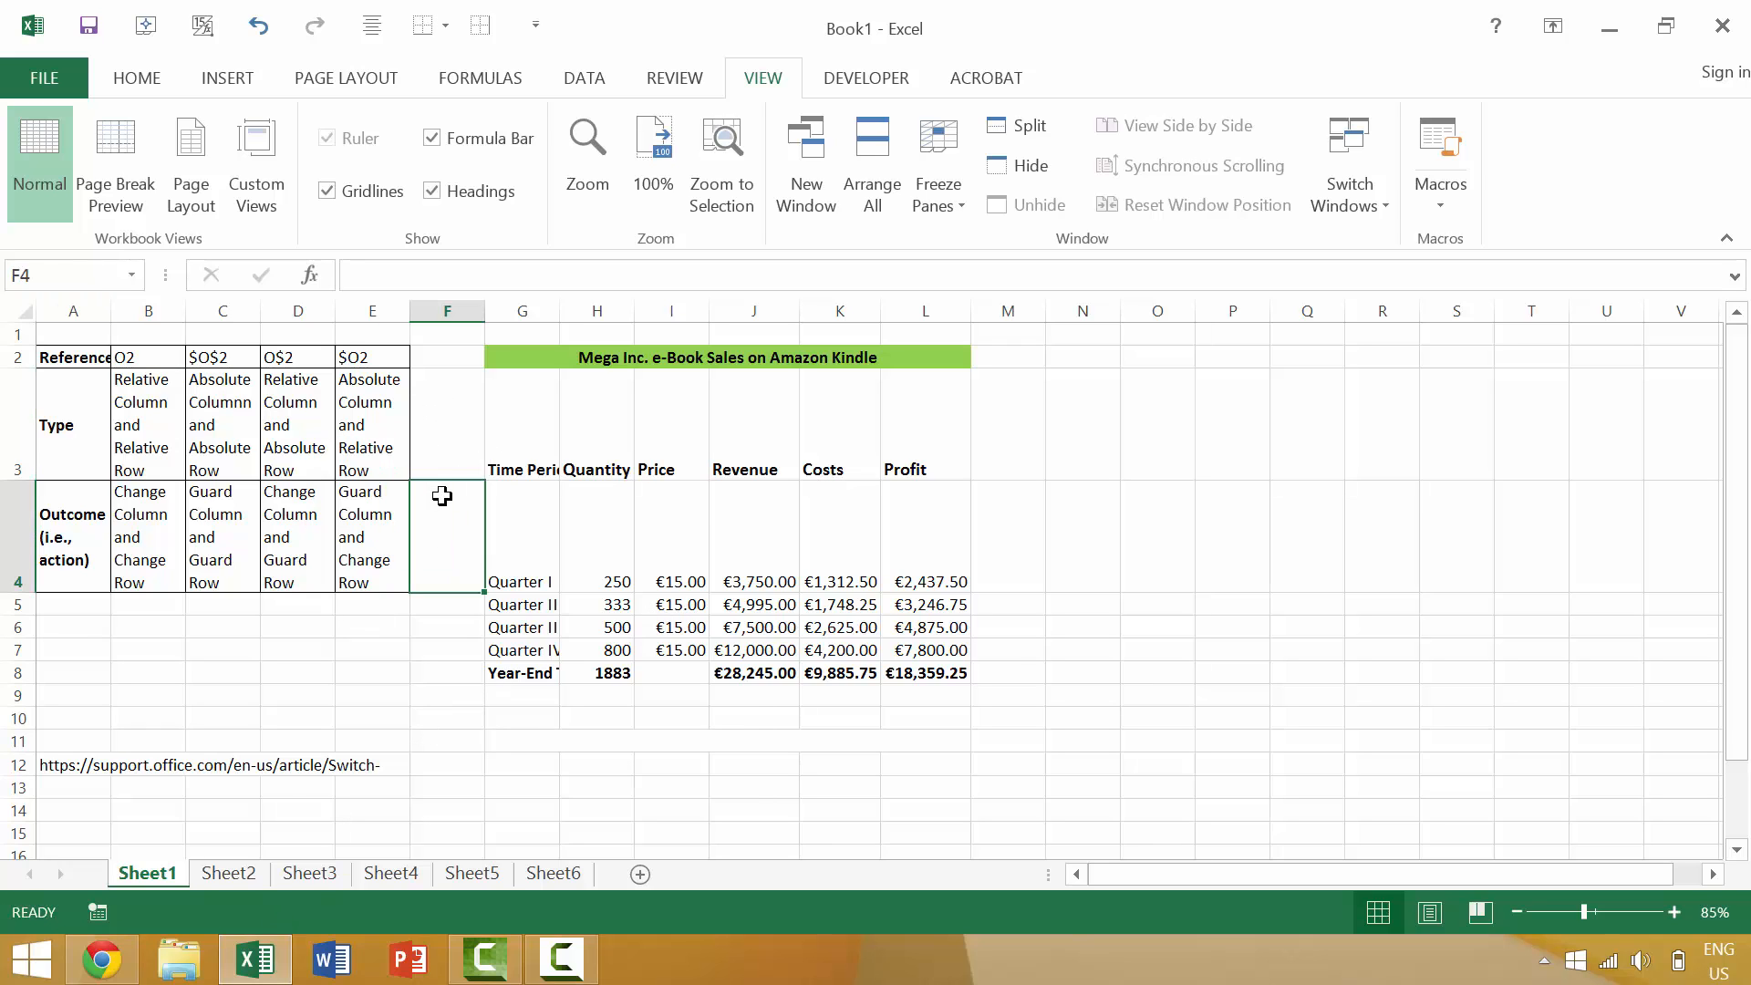
Split the Sheet1 window into upper and lower panes.
left_click(1016, 126)
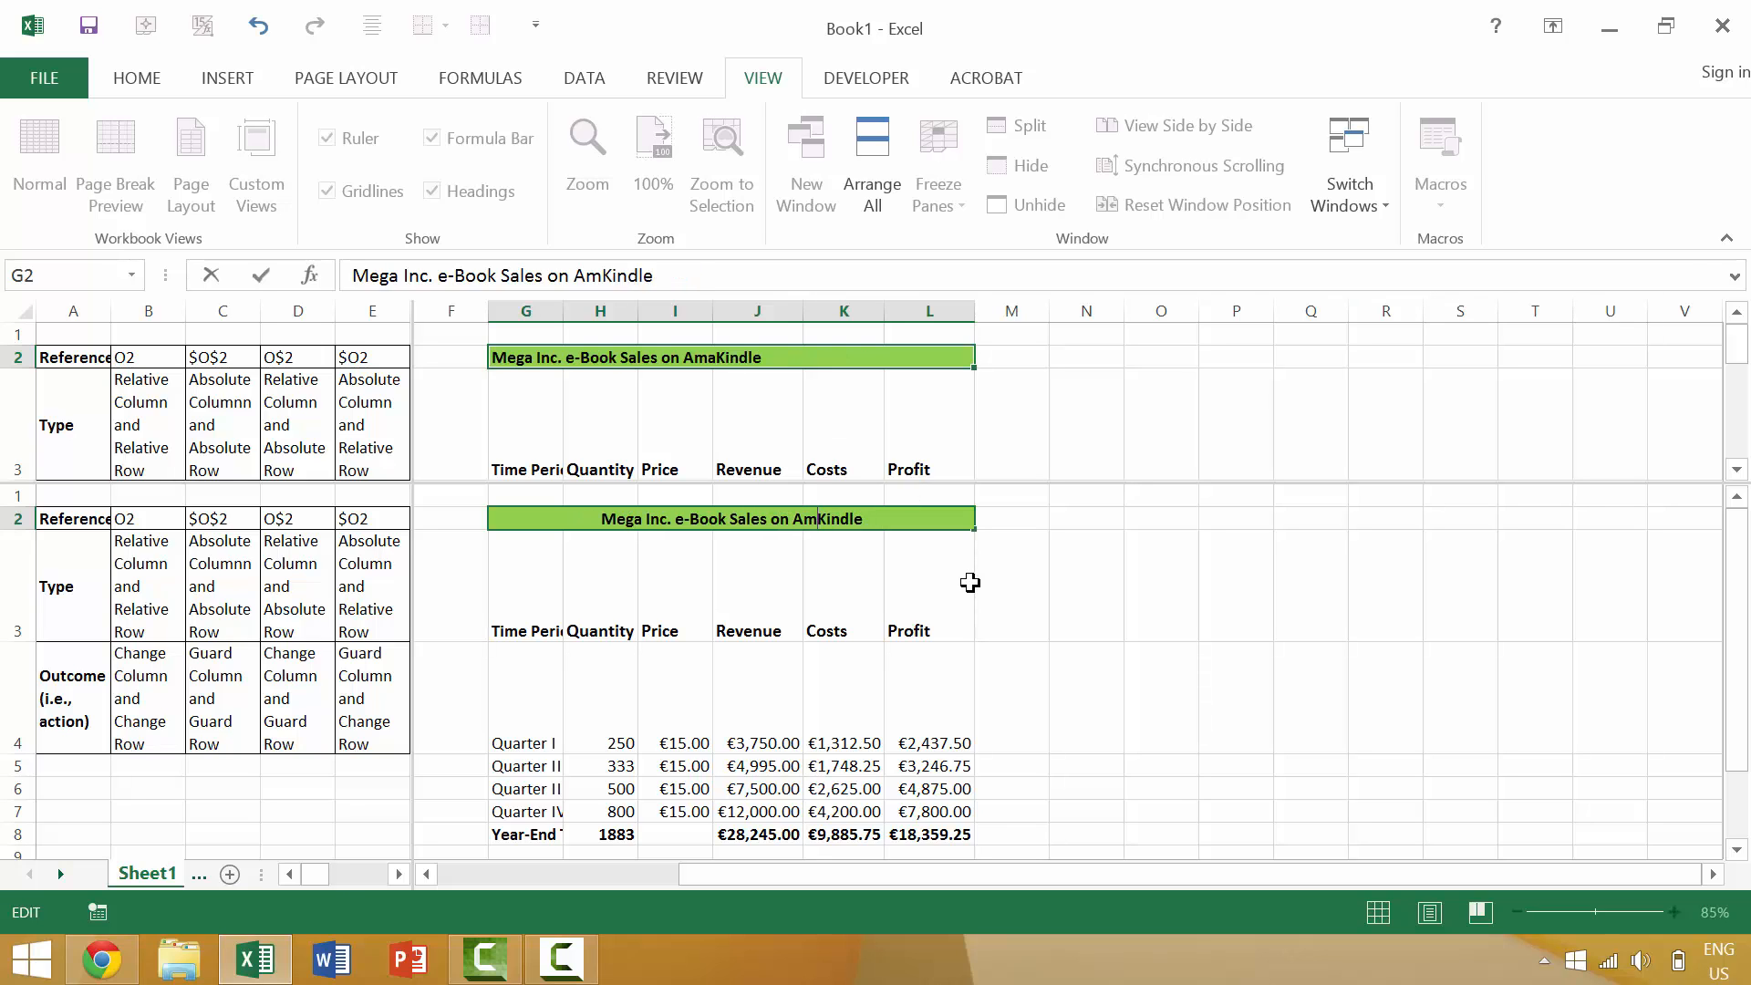
Edit the G2 title to end in 'Kindle', overwrite a label with 'as', and remove the split.
type("Kindle")
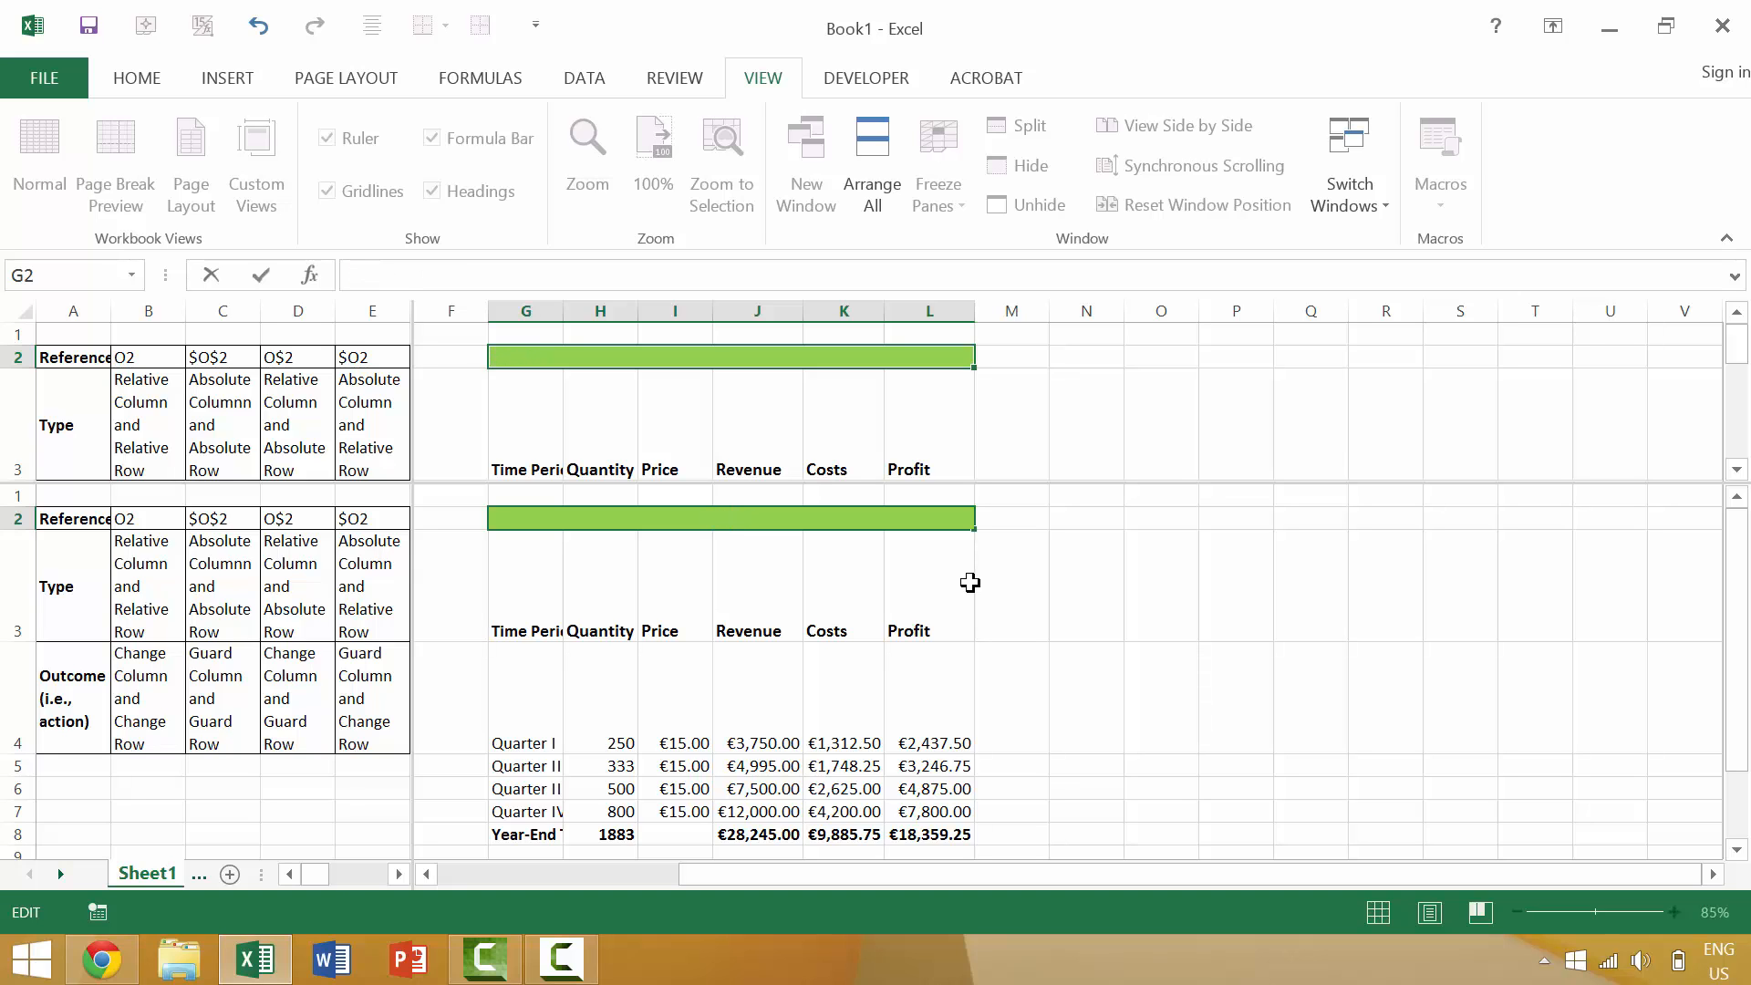
left_click(73, 698)
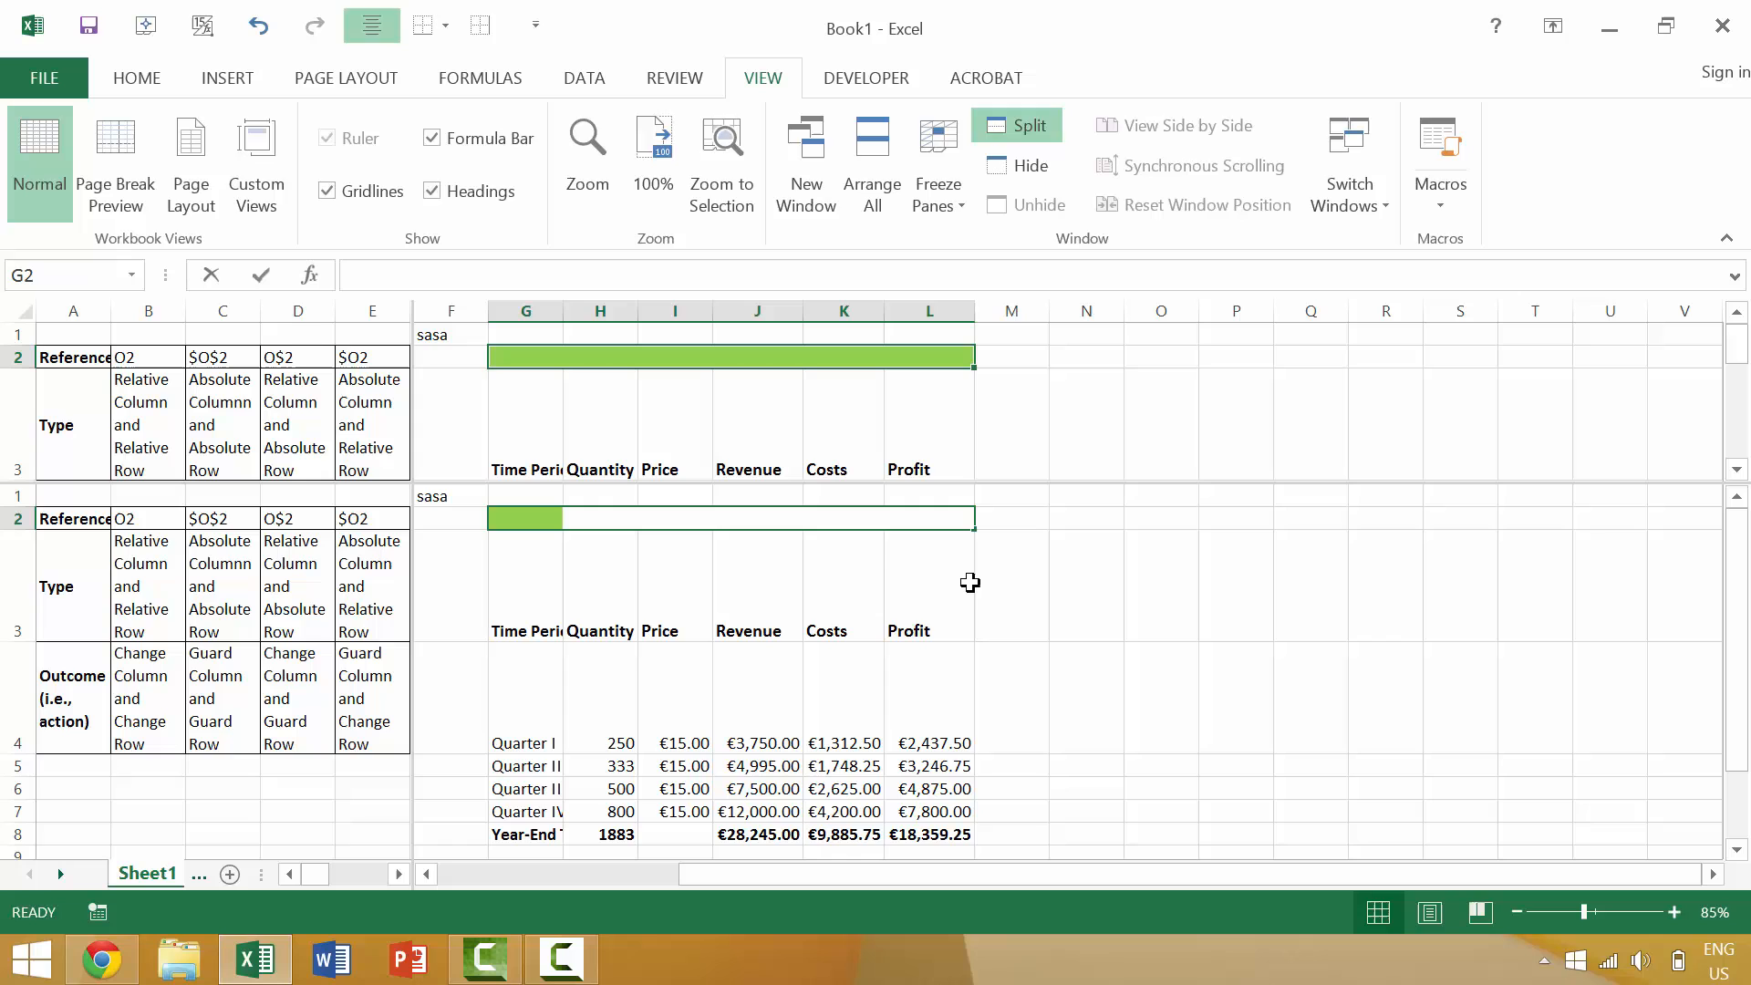
type("as")
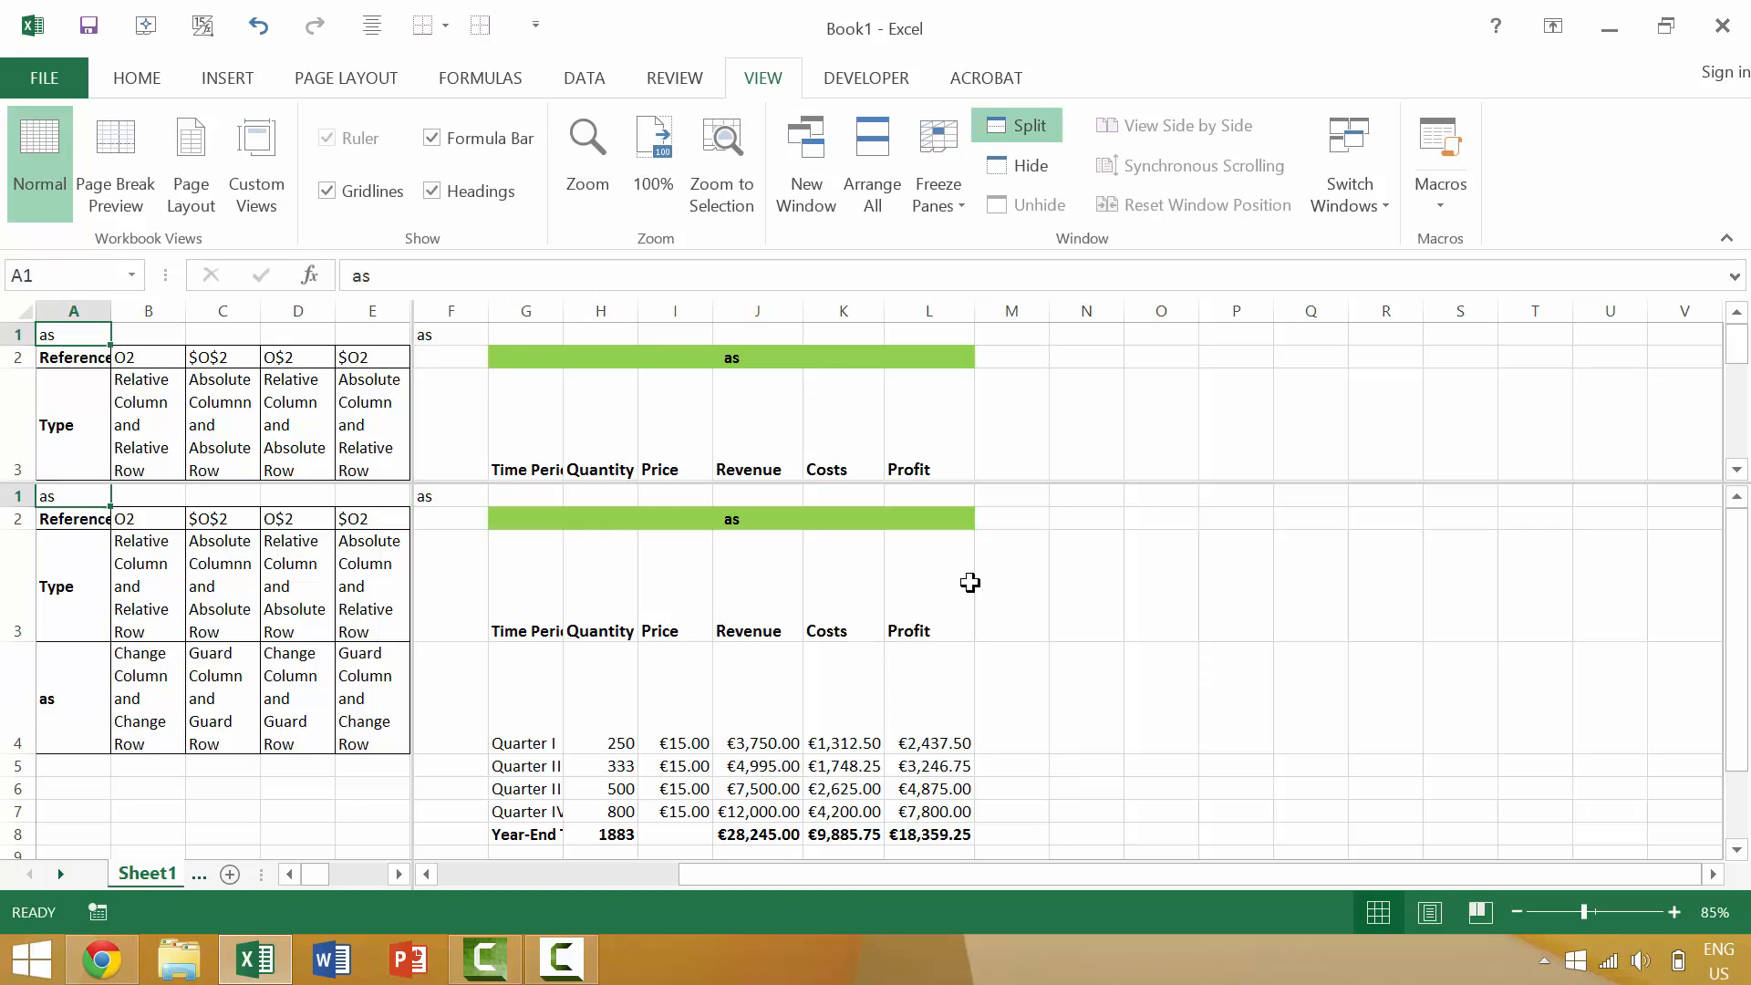
mouse_move(1131, 391)
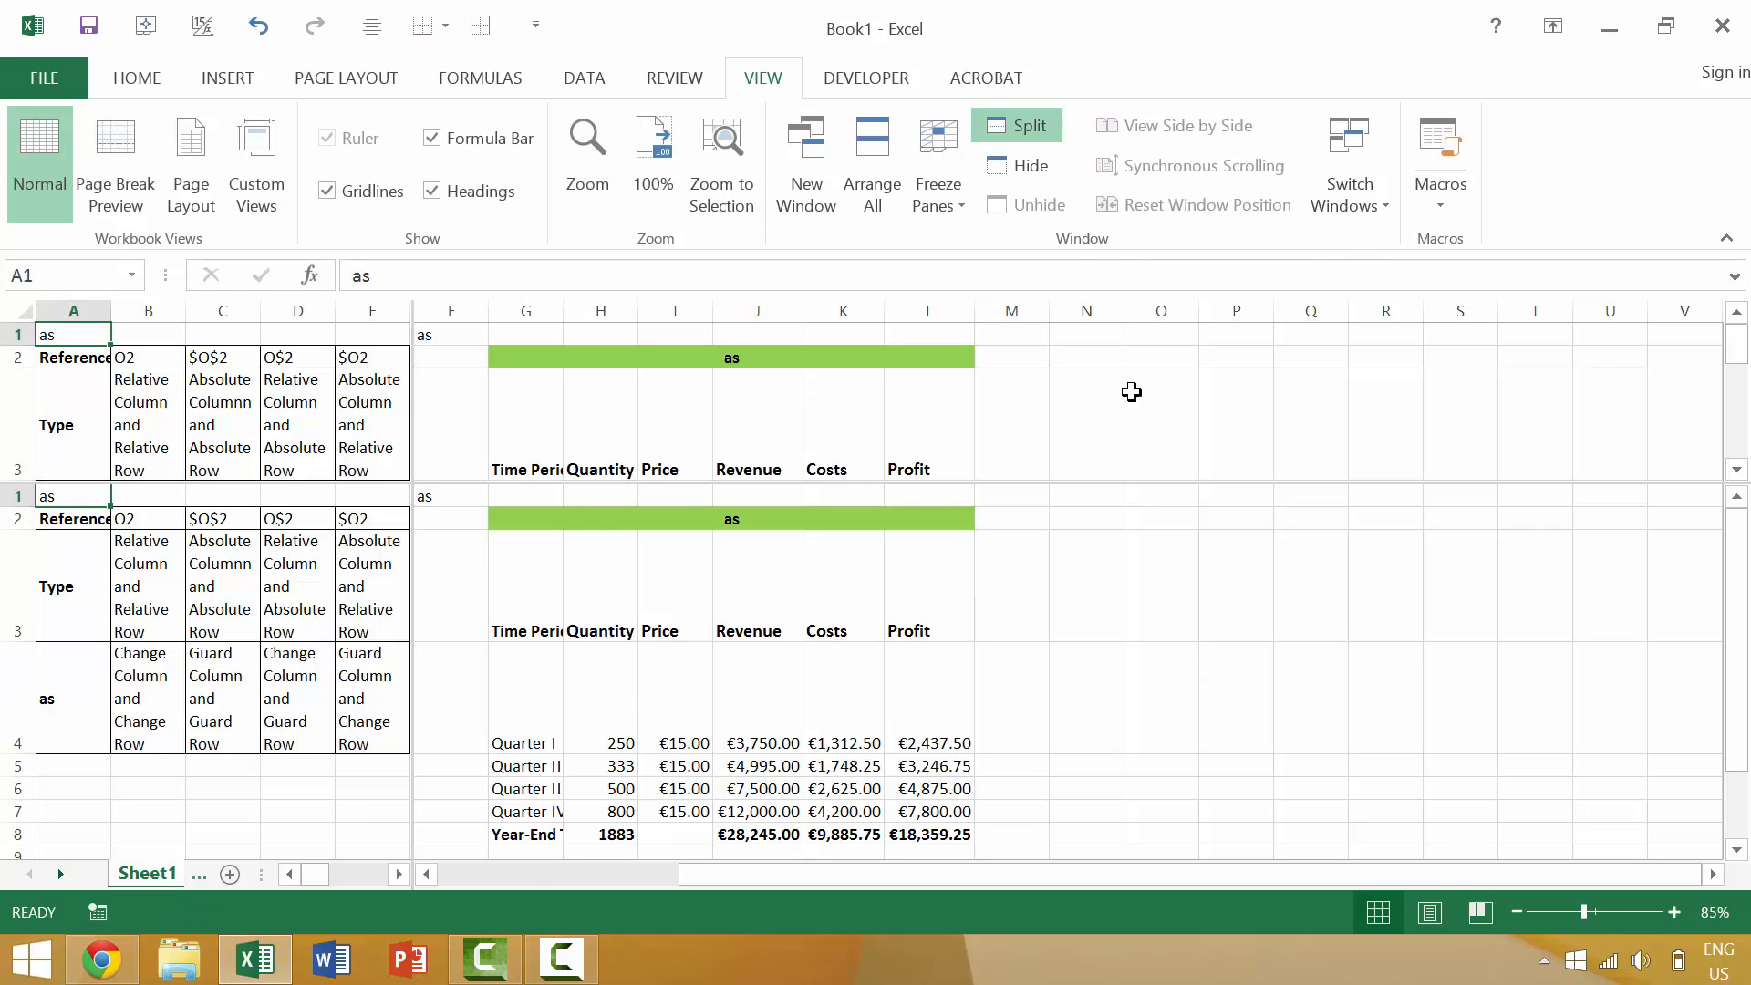
left_click(1029, 126)
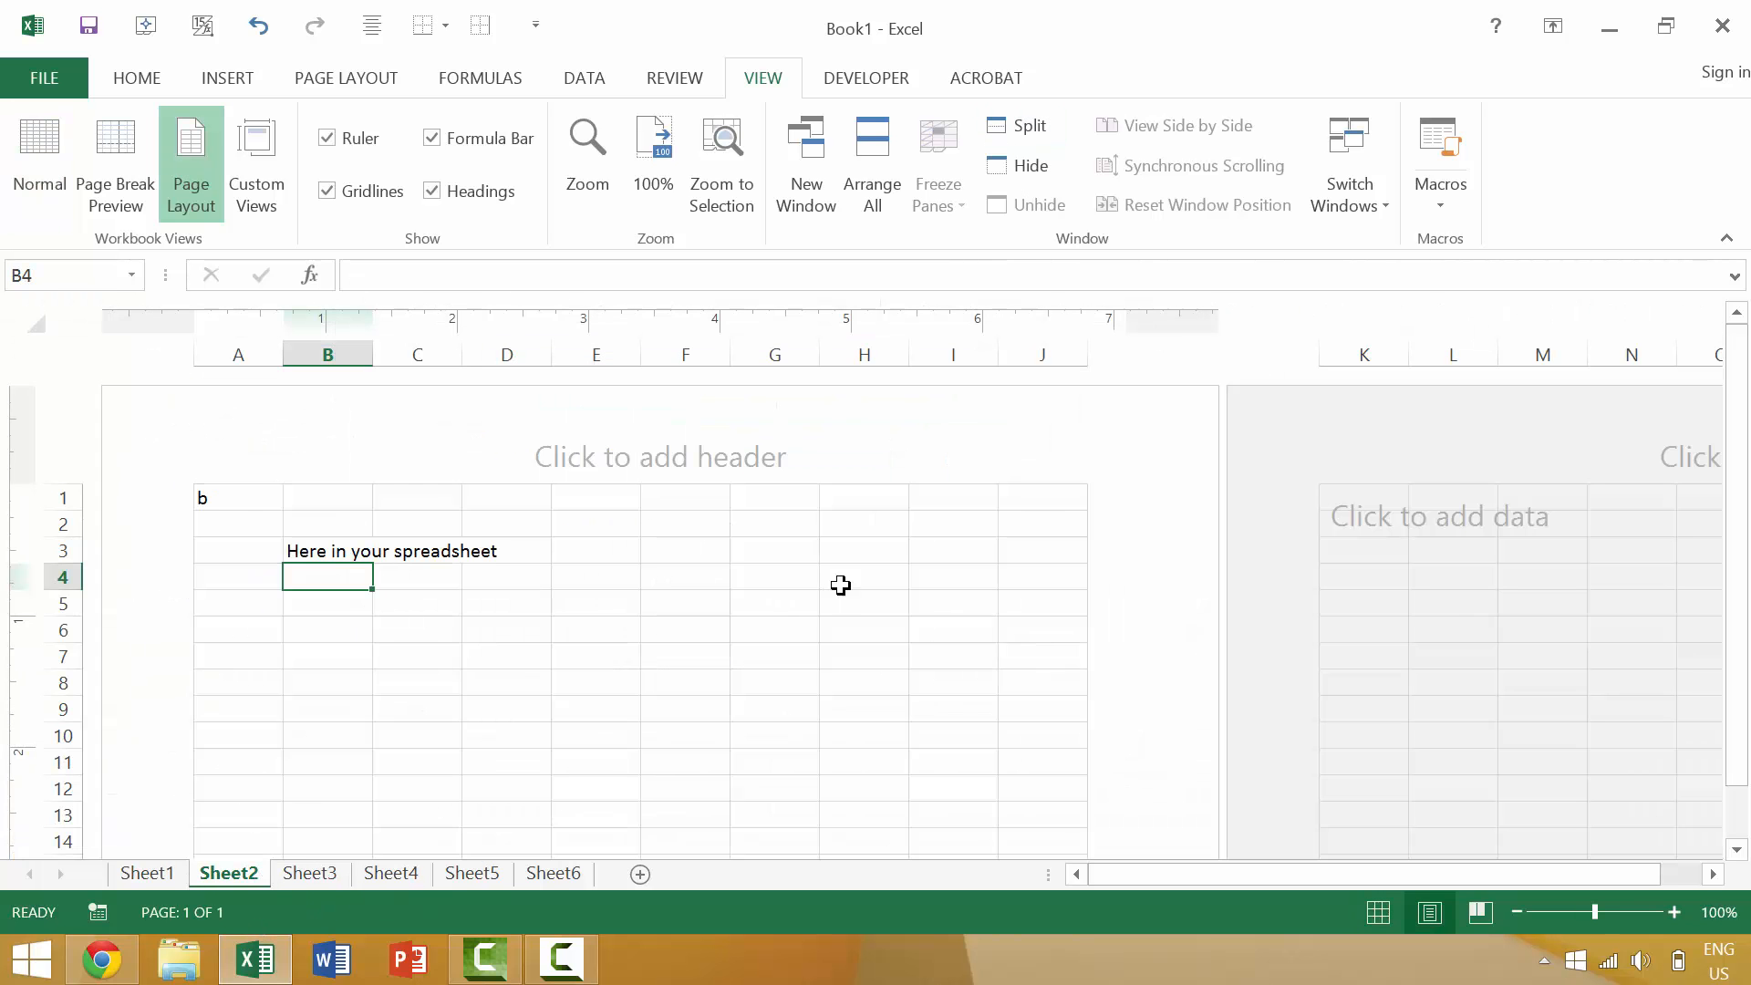
mouse_move(977, 738)
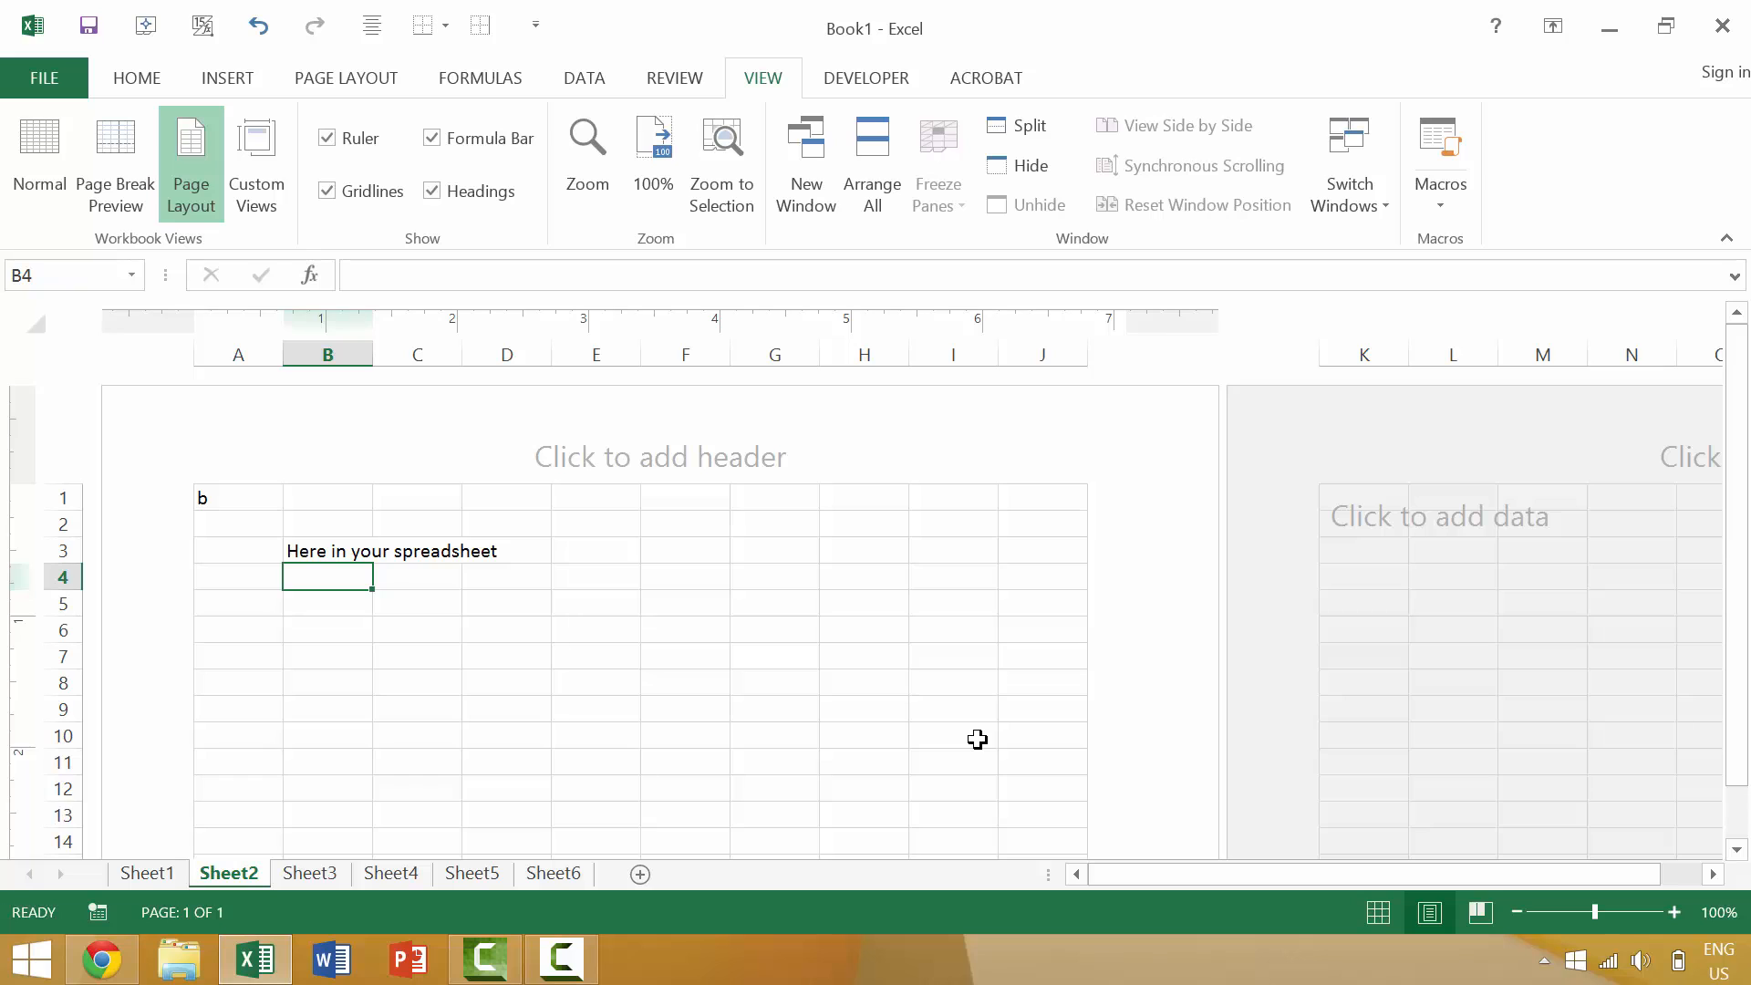
mouse_move(844, 729)
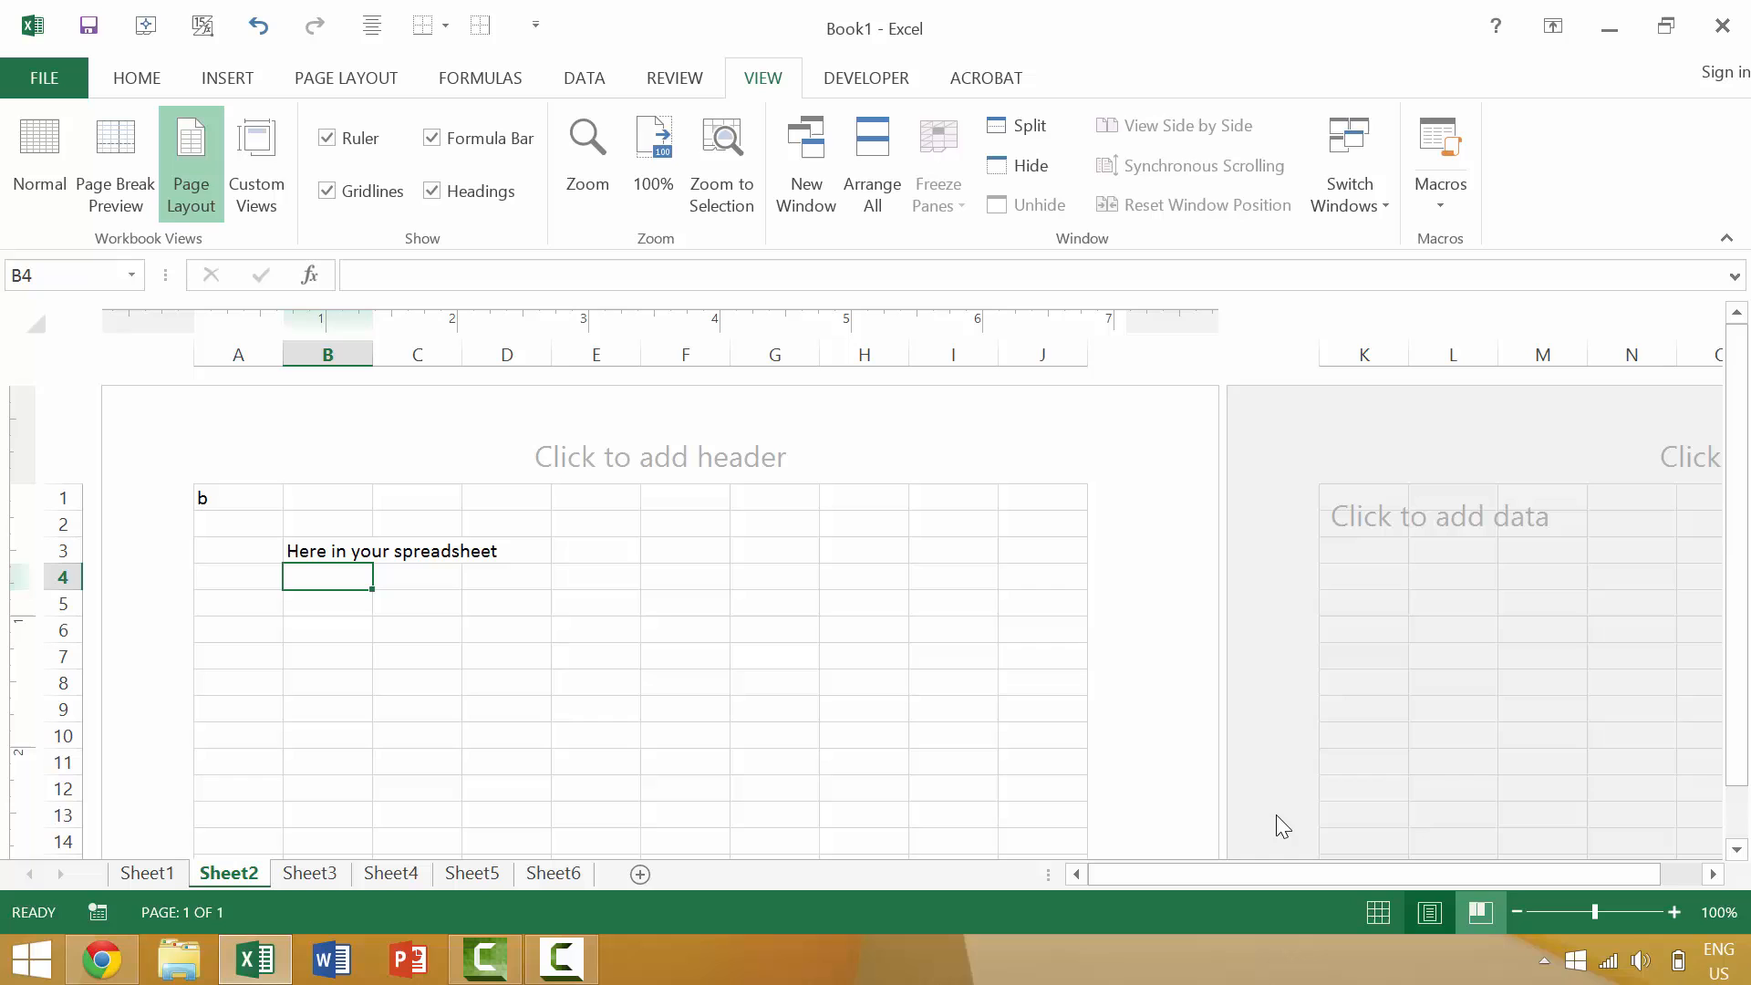
Return Sheet2 to Normal view from the status bar.
left_click(38, 162)
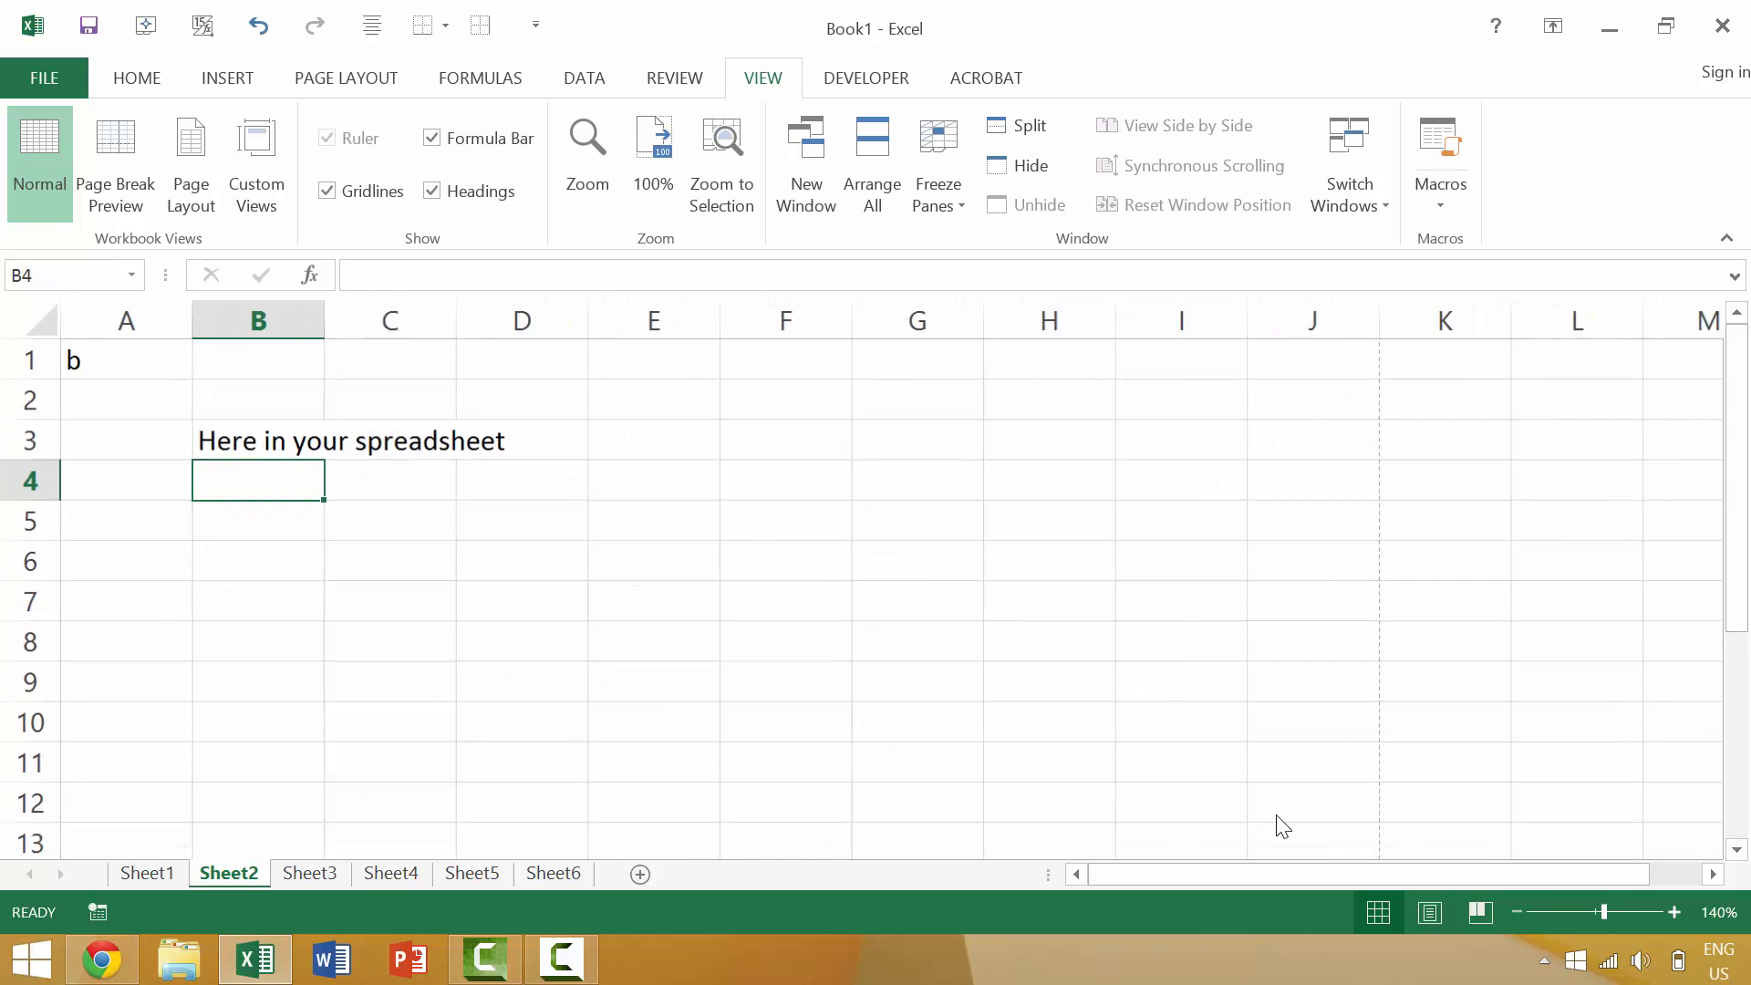
left_click(1516, 912)
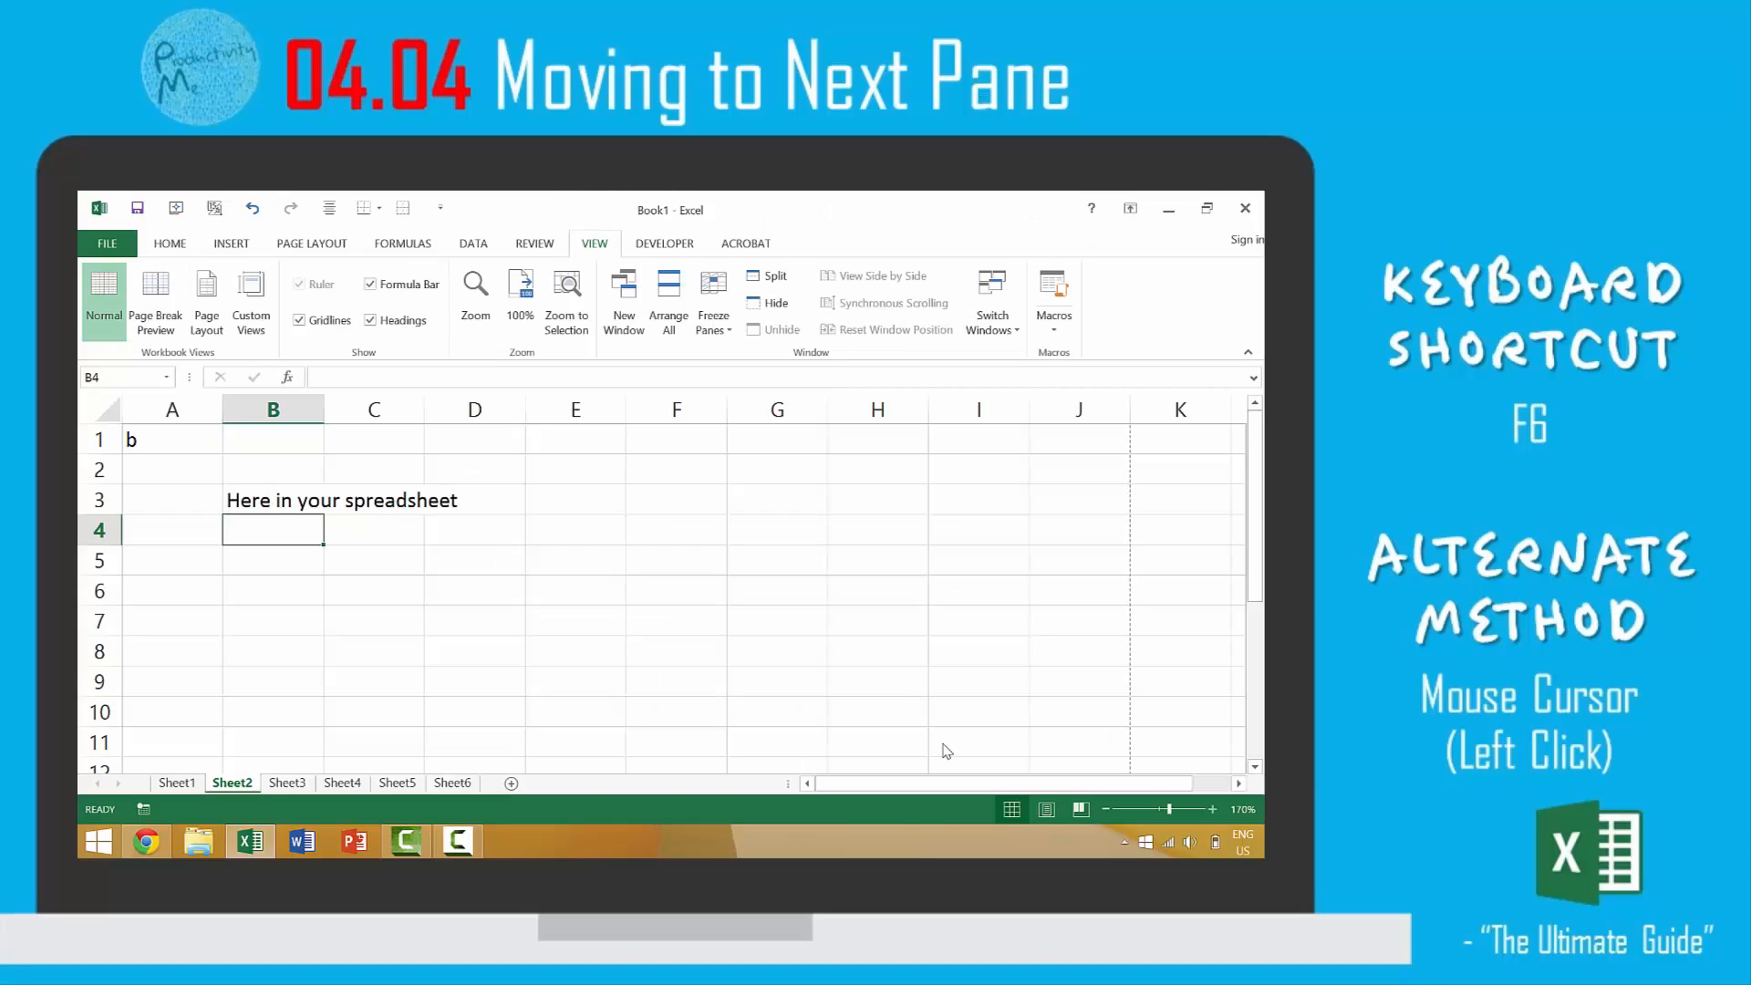
mouse_move(906, 744)
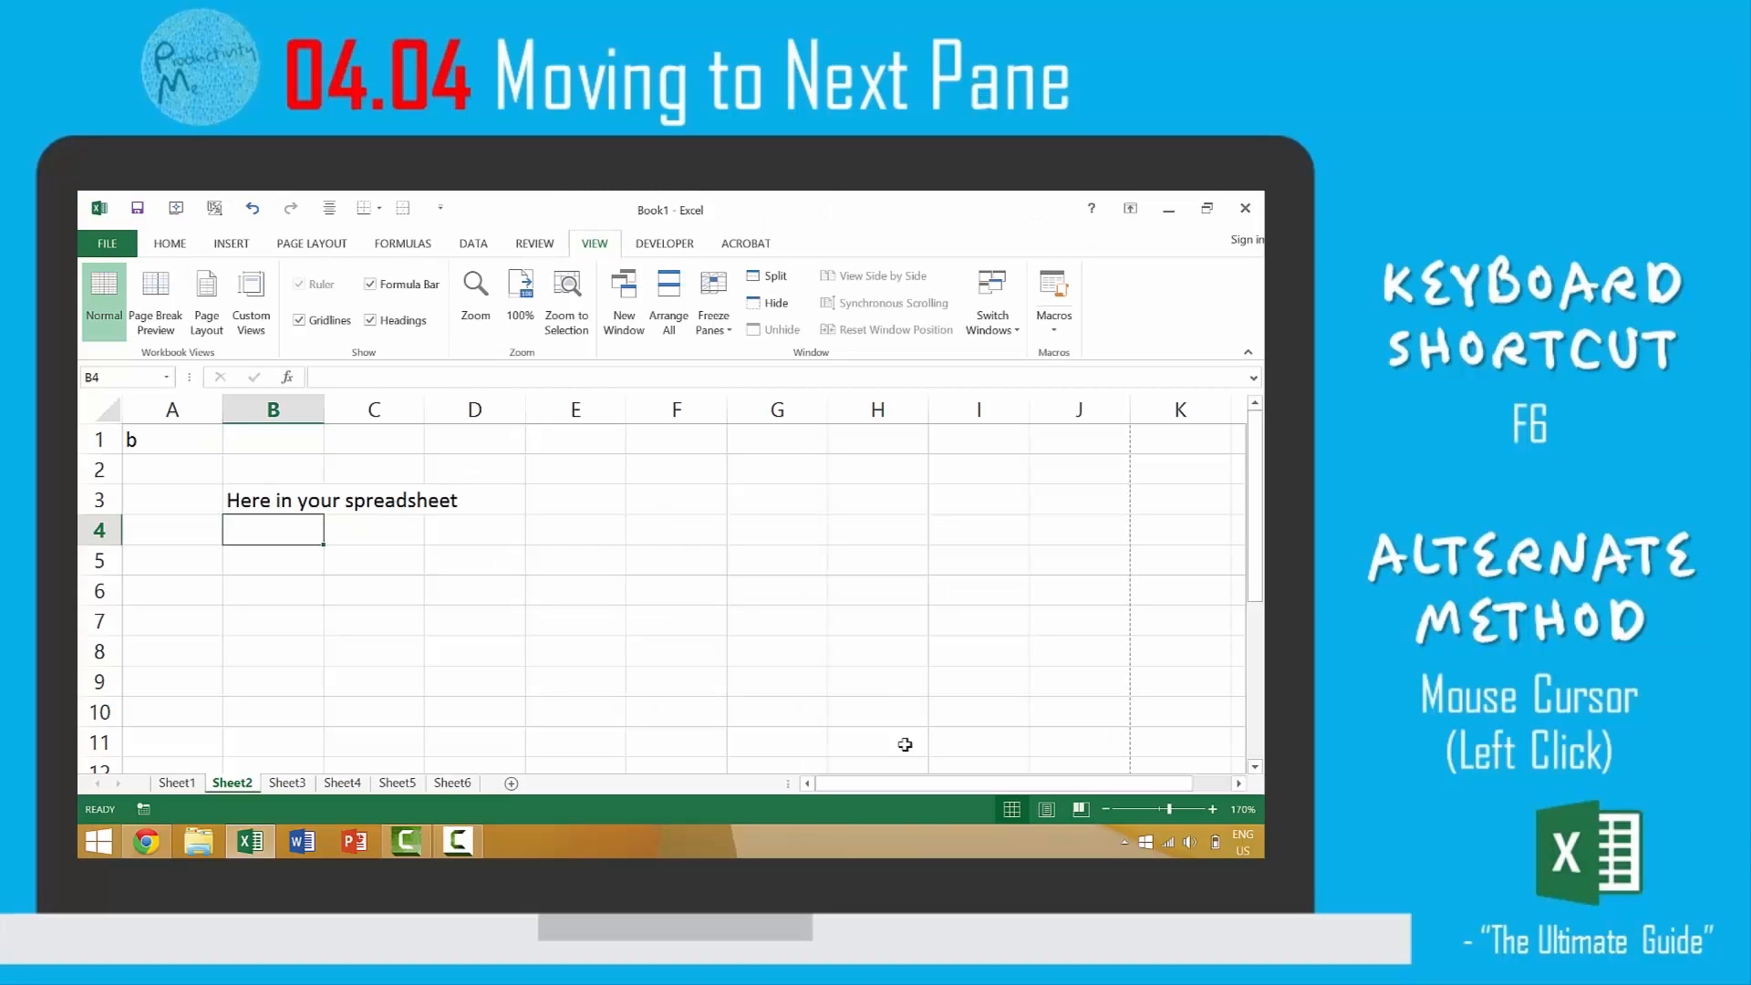
Reveal the KeyTips with Alt and show the Formulas ribbon commands.
key("alt")
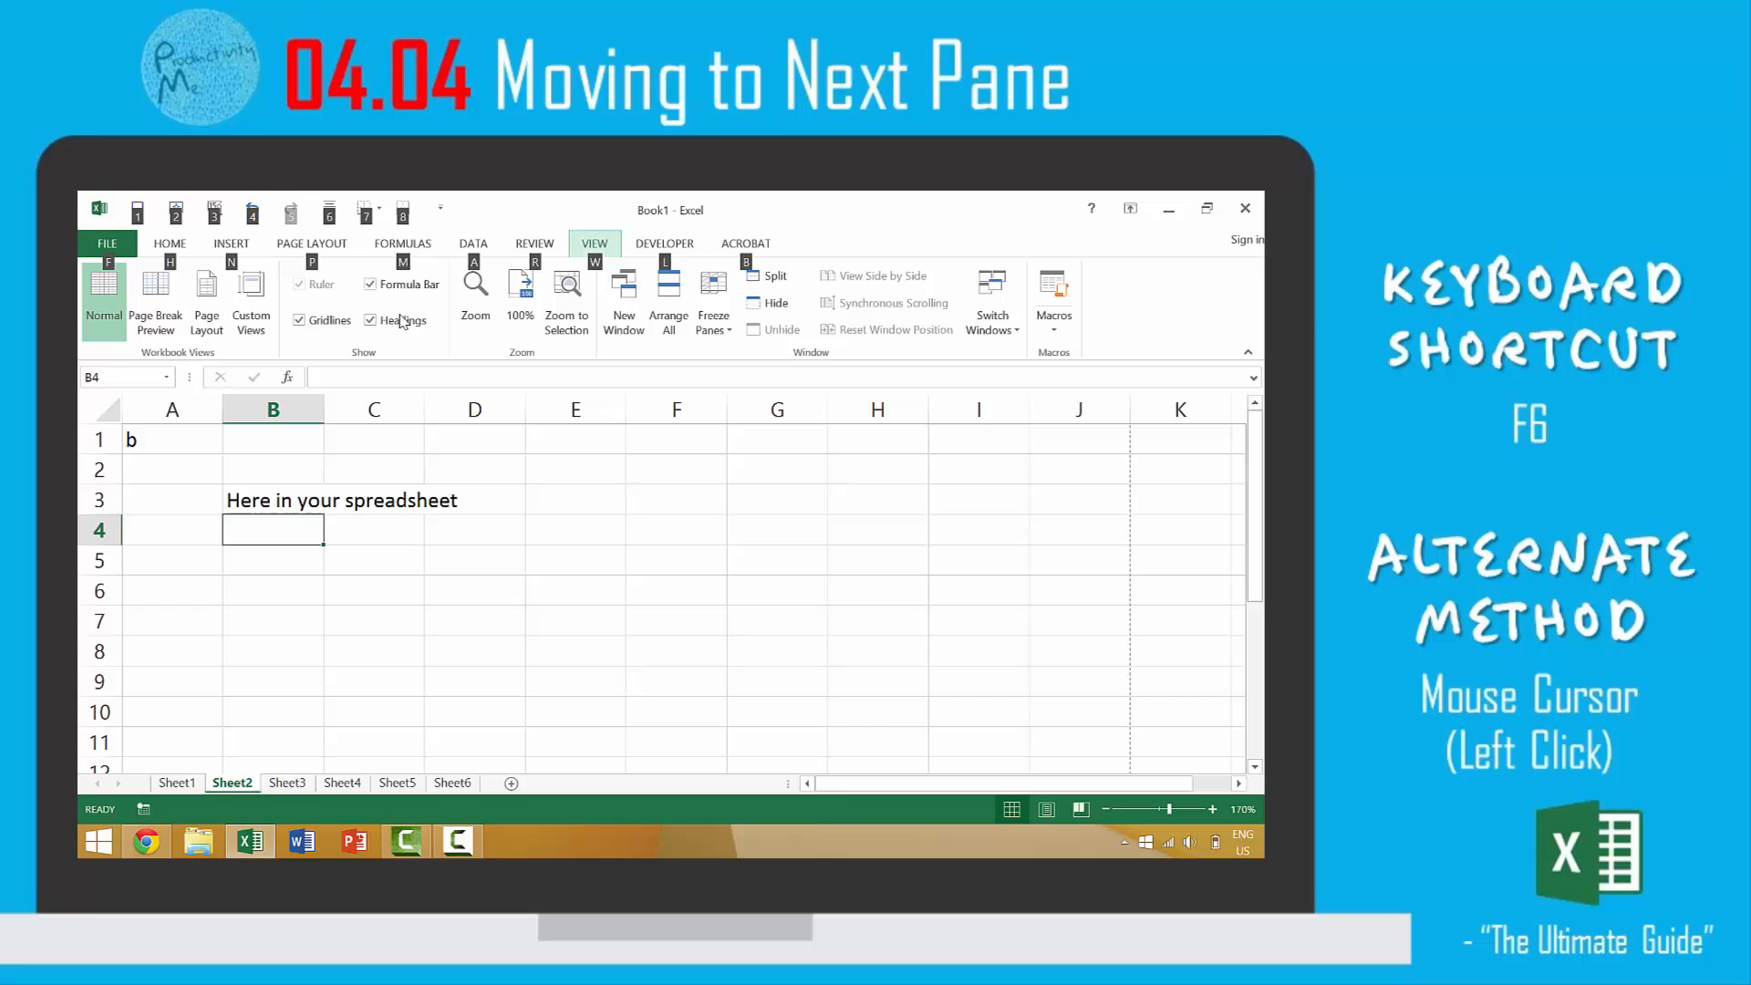
mouse_move(645, 308)
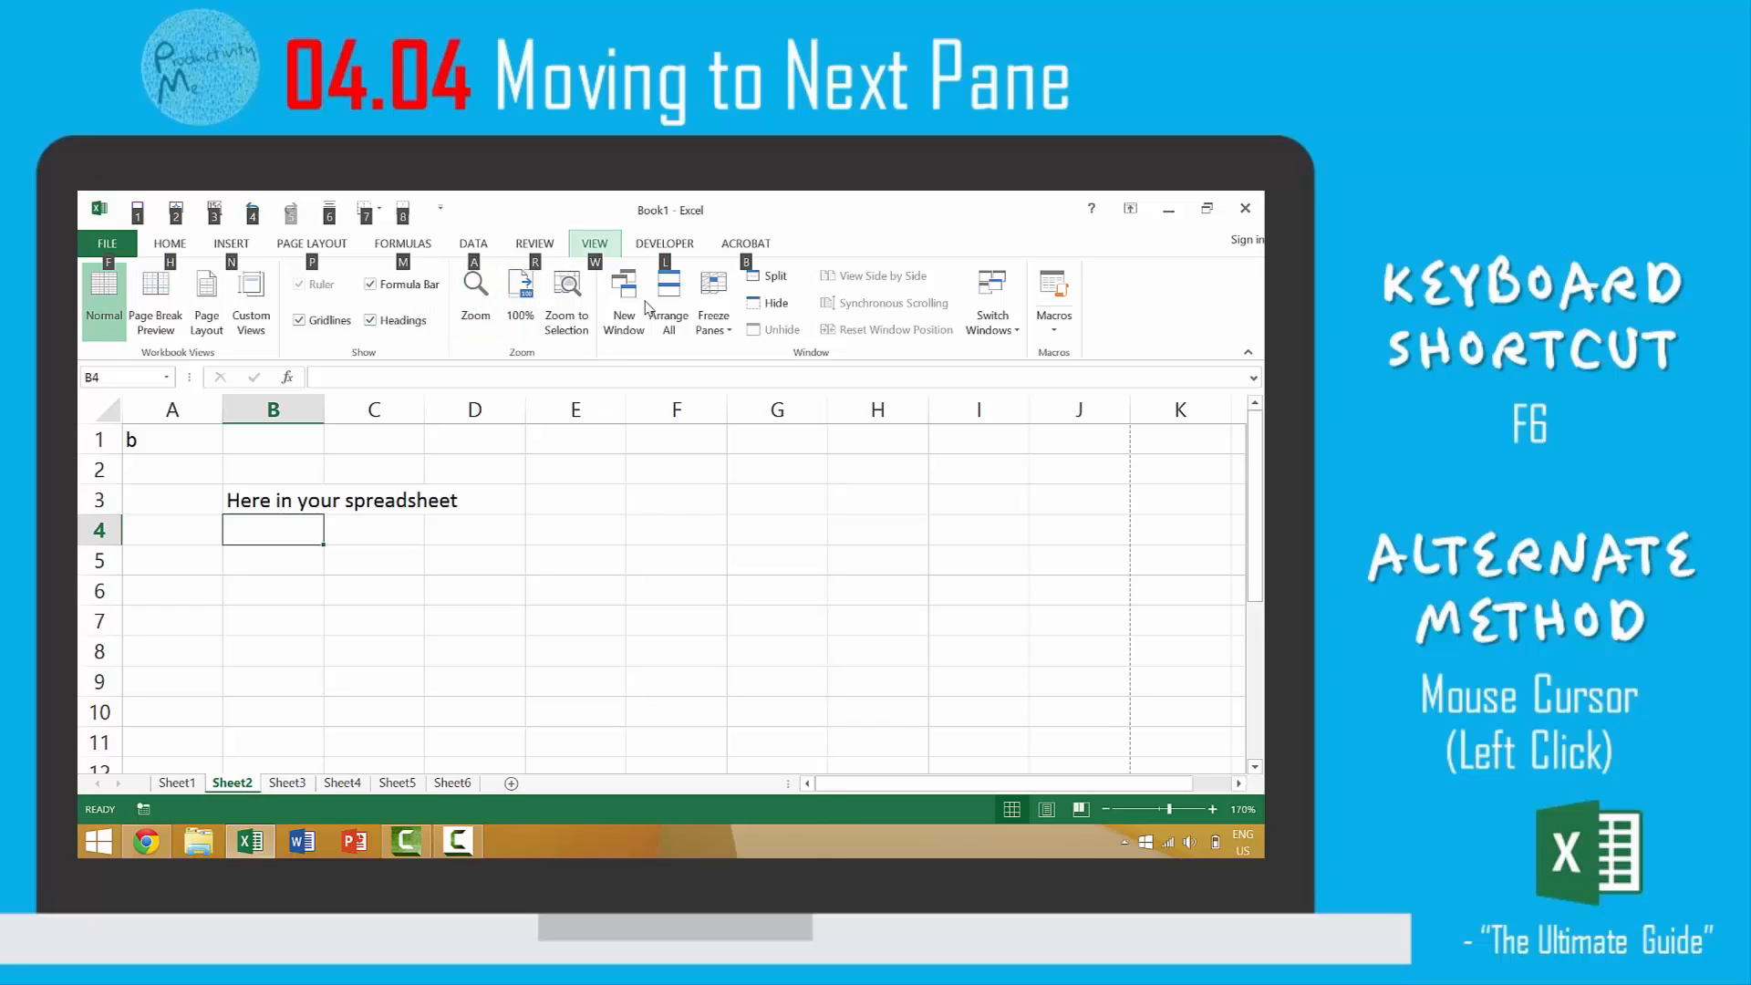
mouse_move(1142, 673)
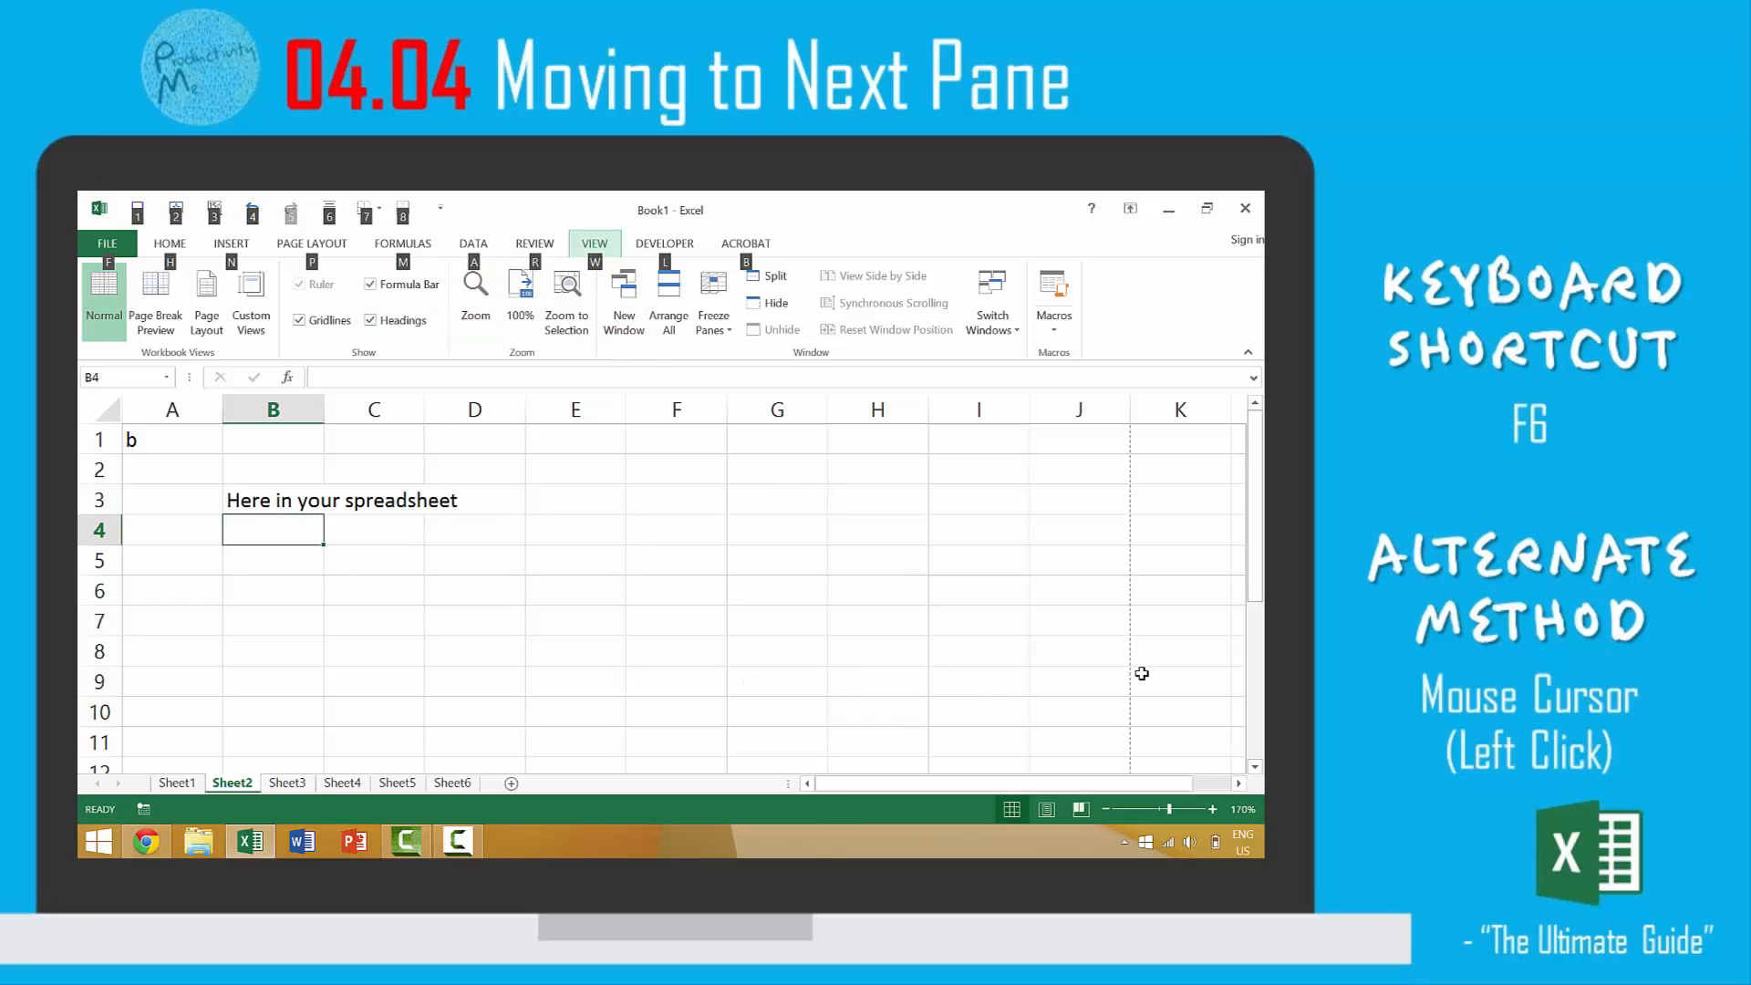
mouse_move(436, 821)
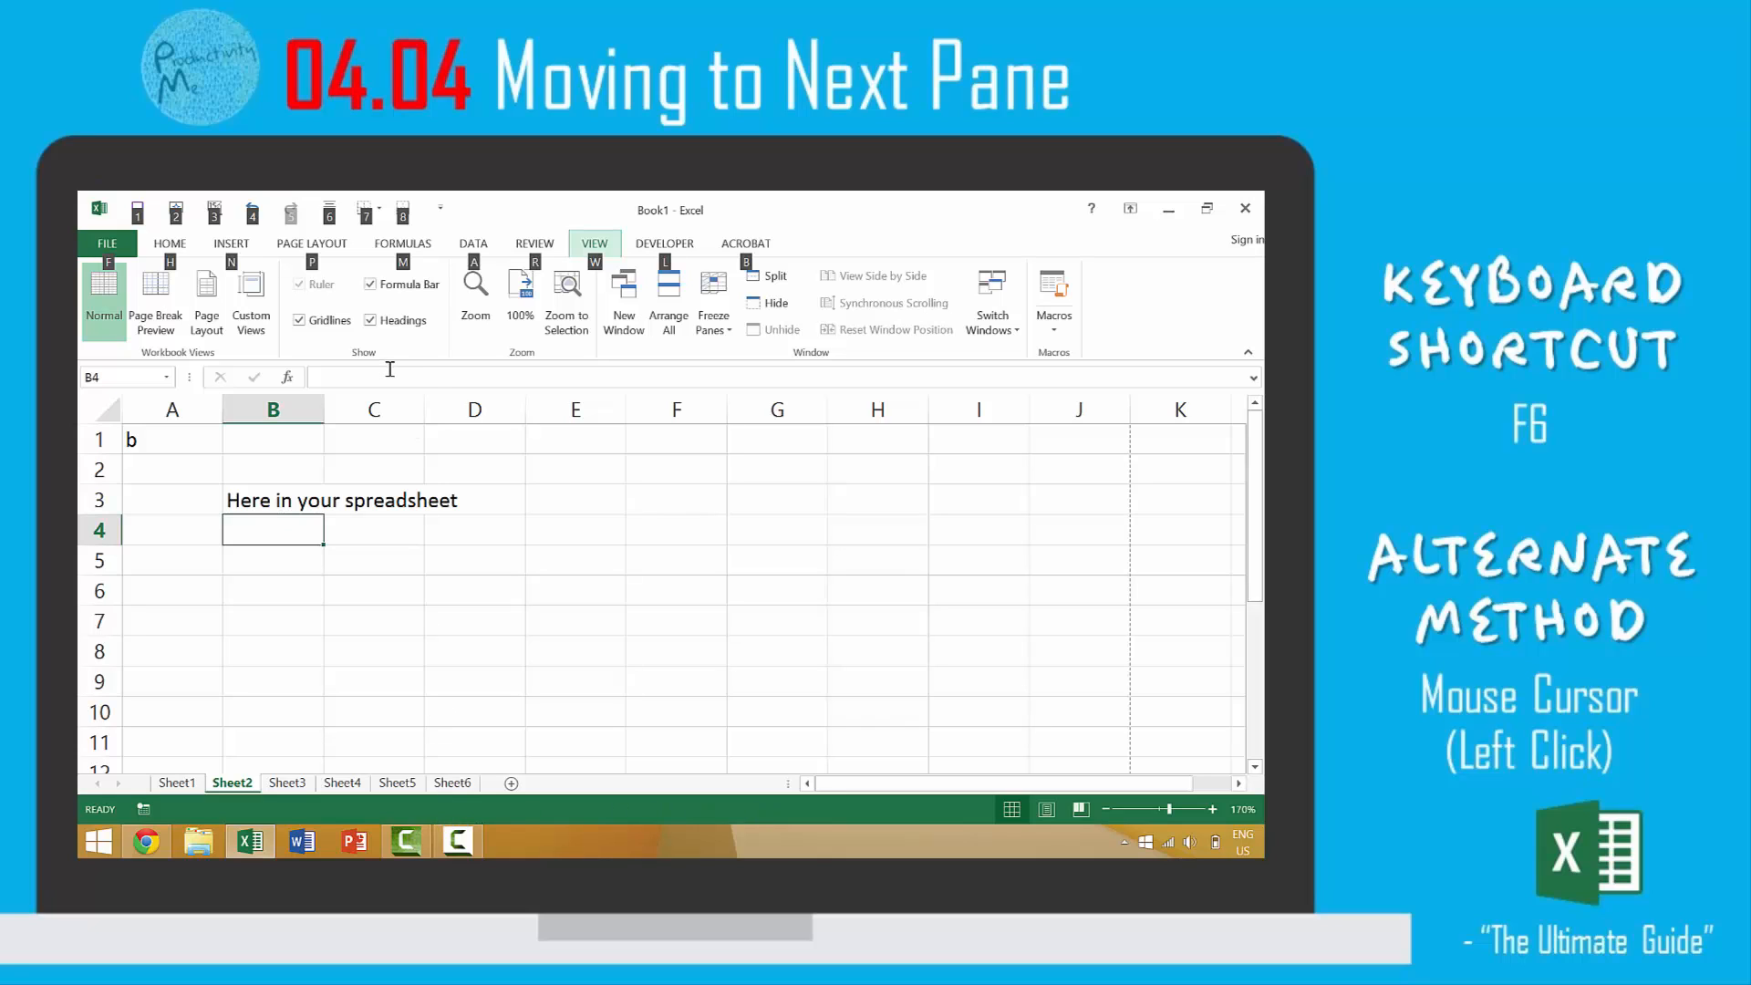
left_click(402, 243)
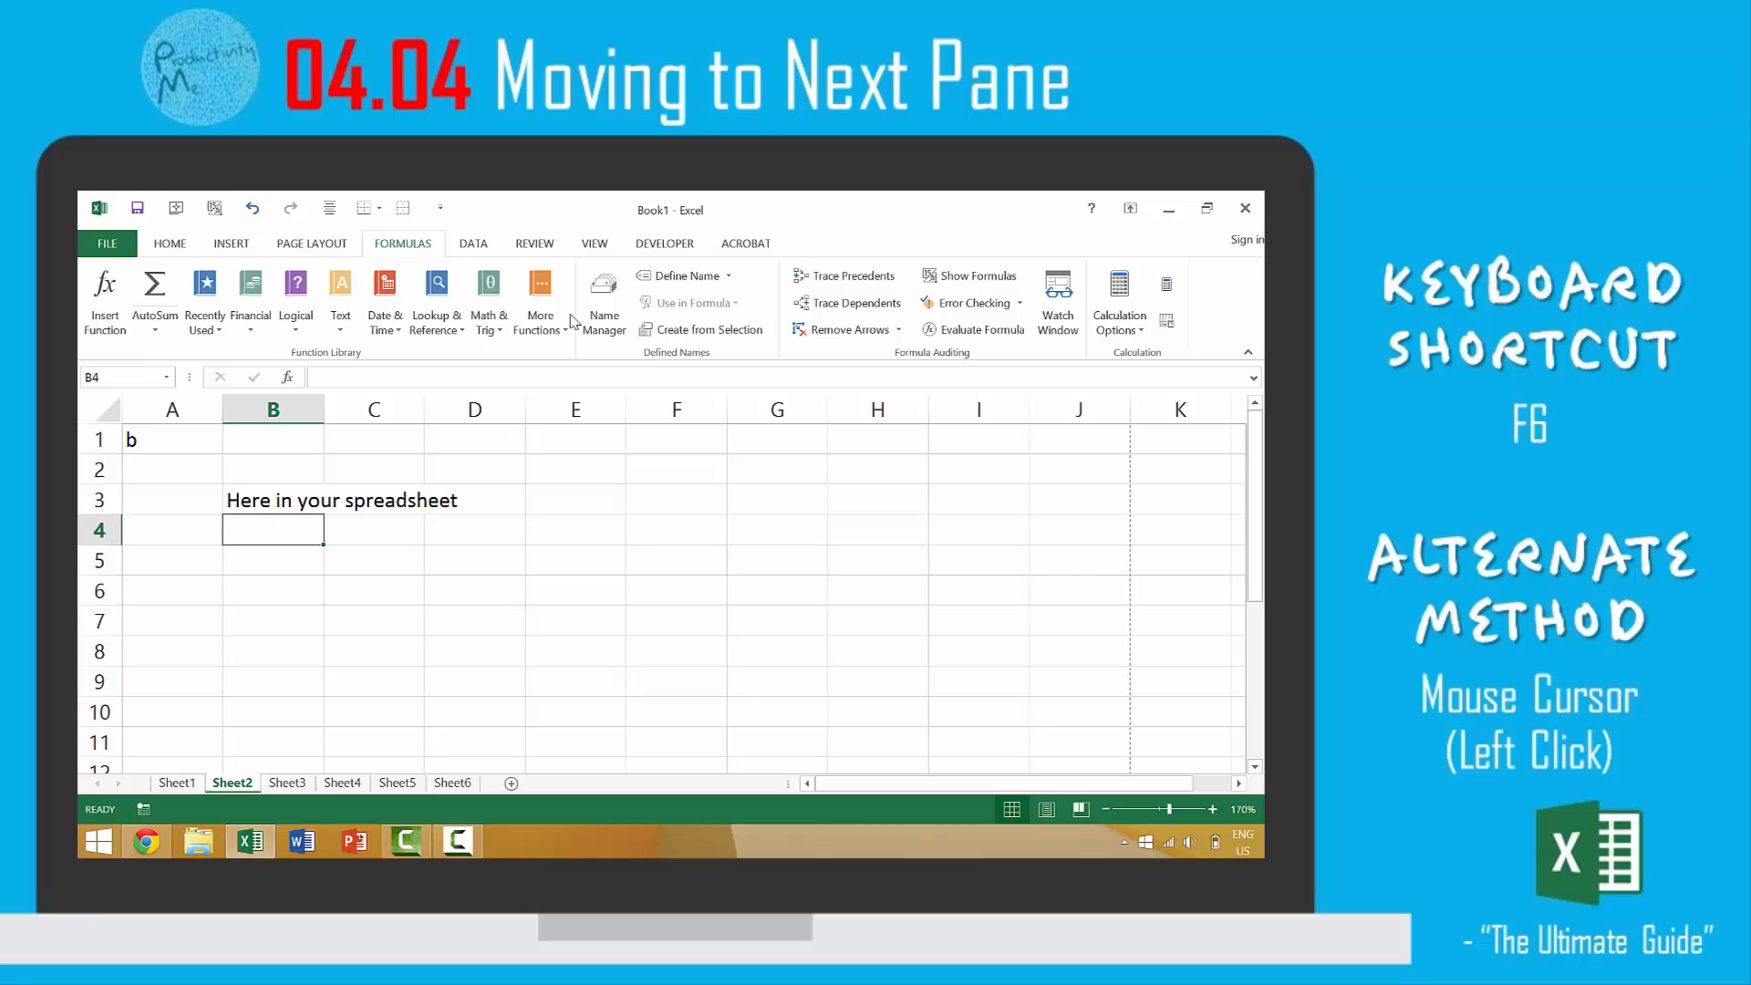
mouse_move(1107, 815)
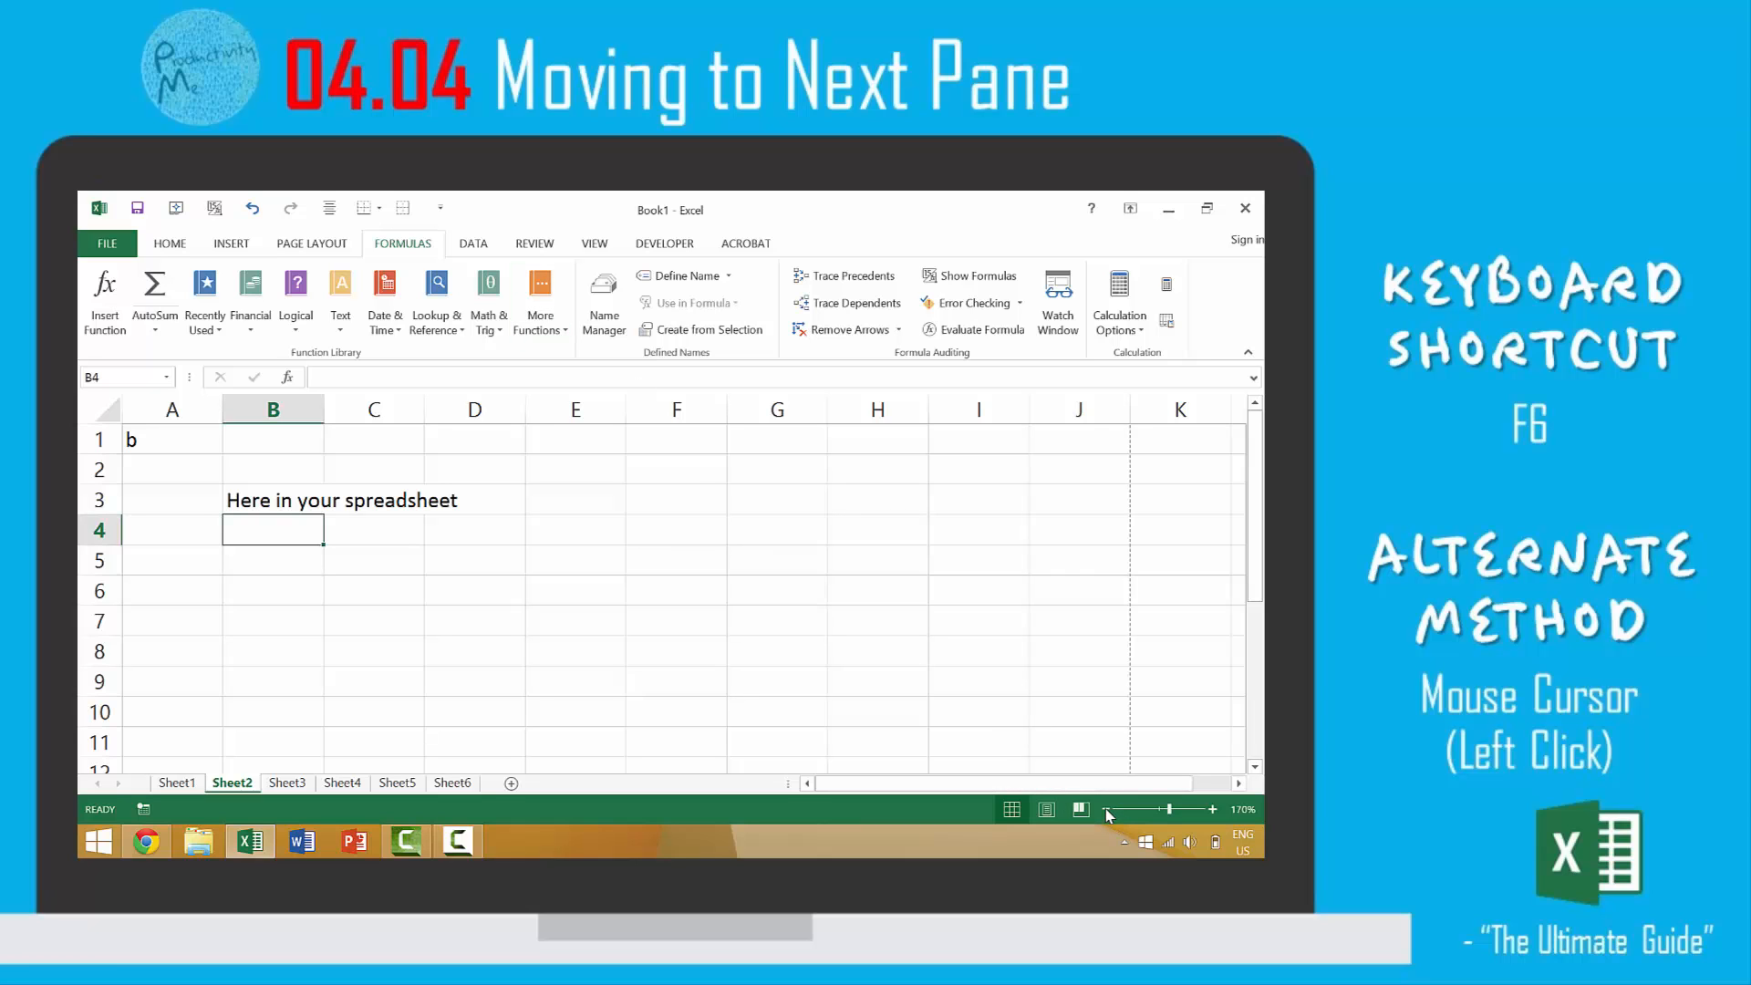